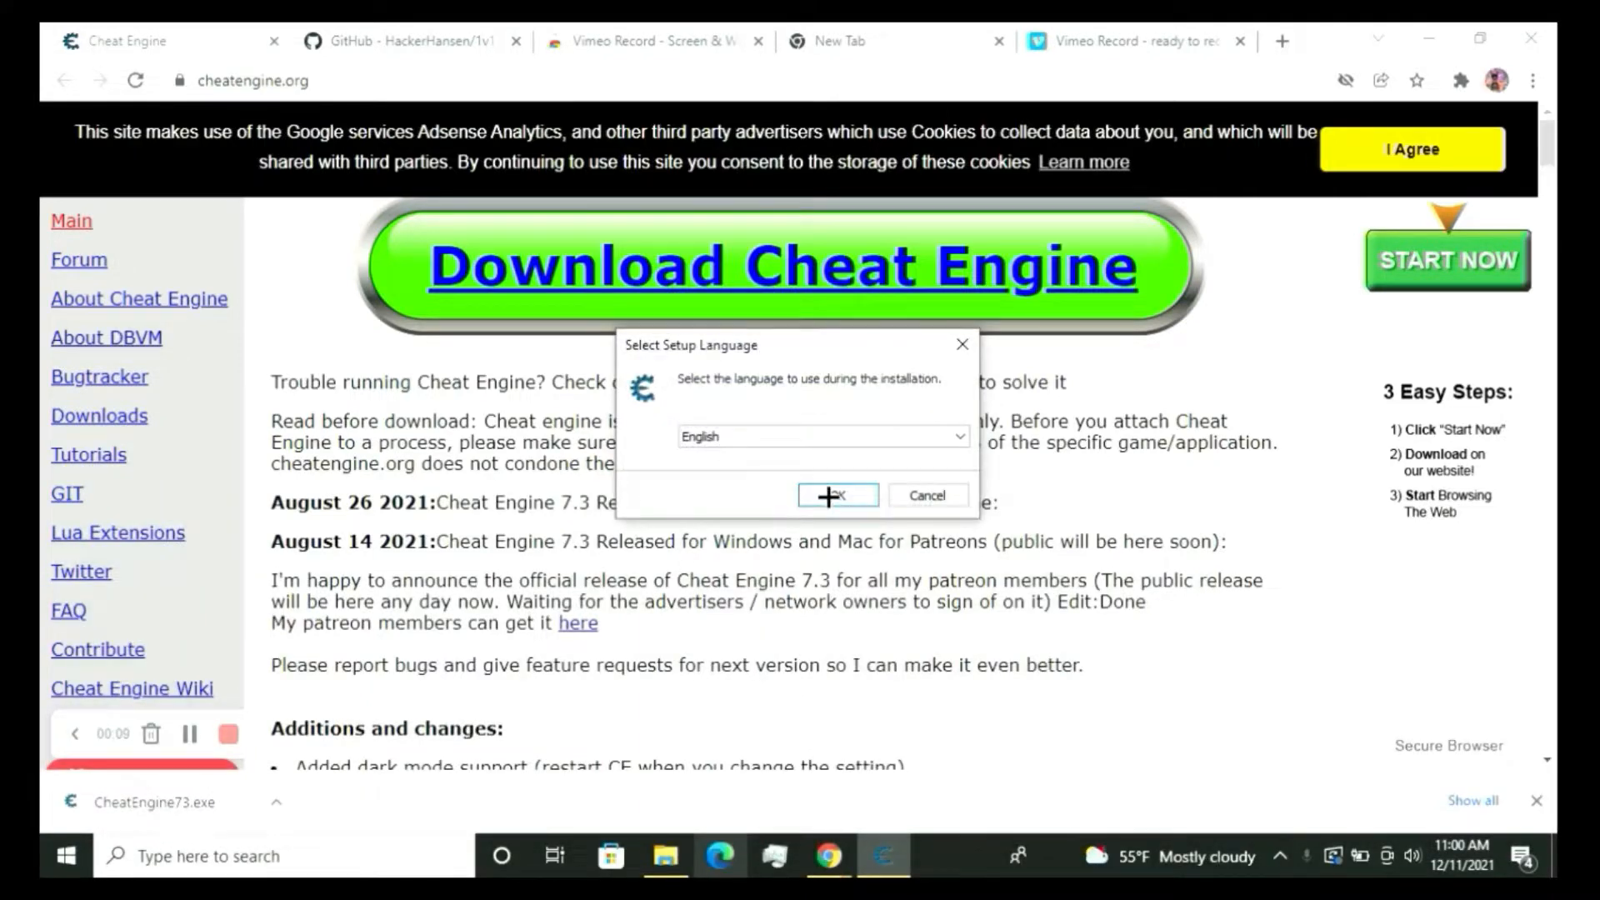
Install Cheat Engine 7.3 in English, accepting the license and launching it on finish.
{"action": "left_click", "coordinate": [836, 500]}
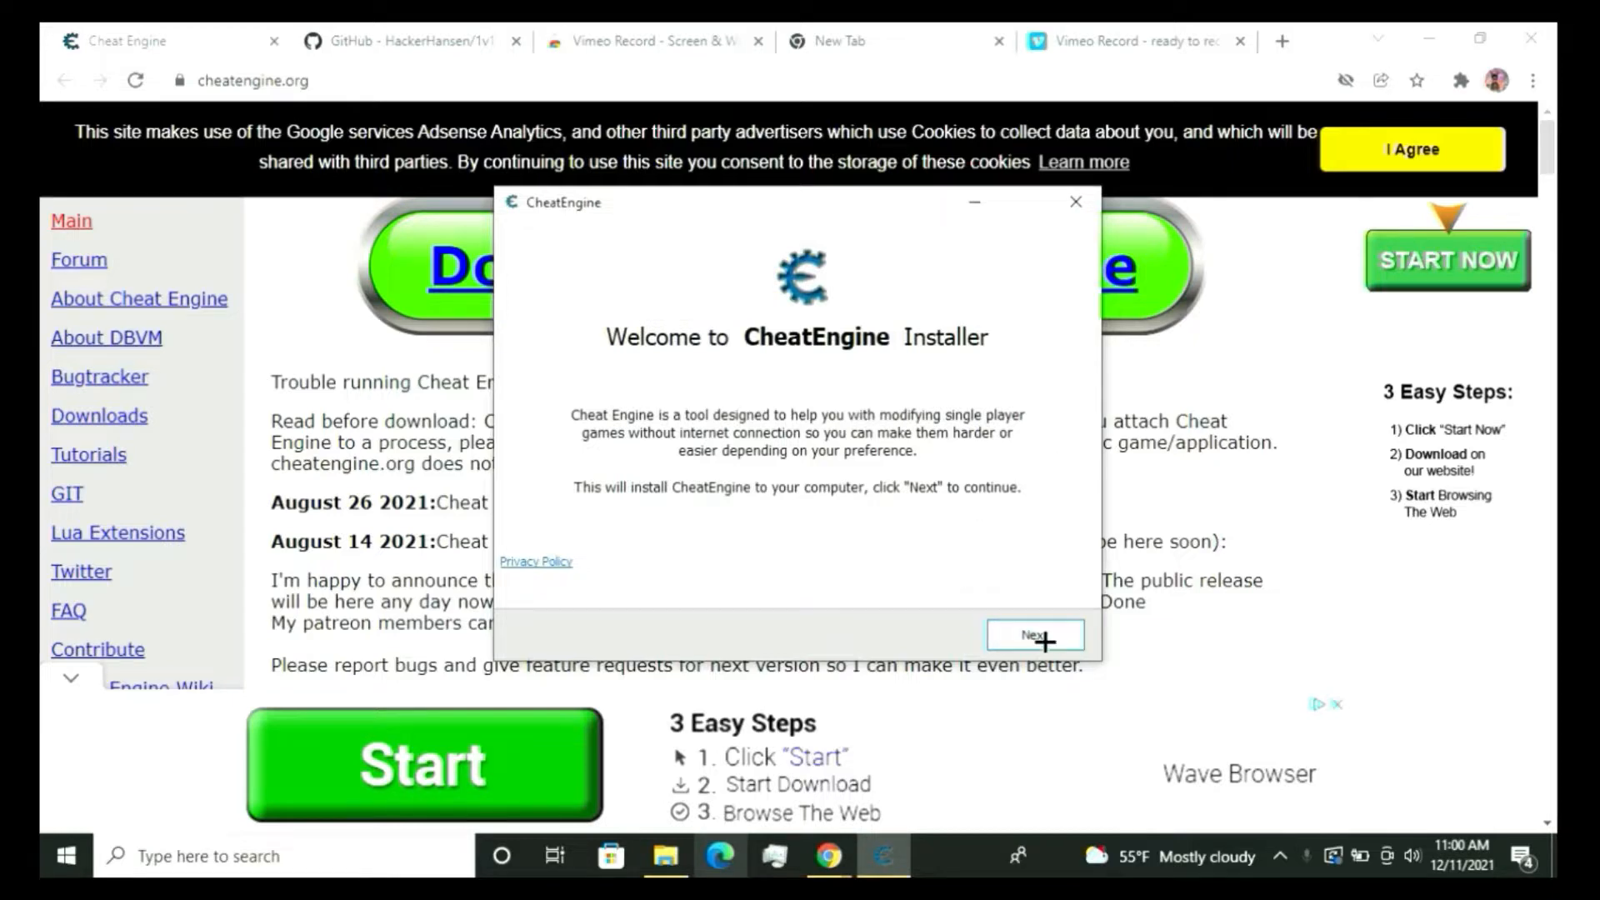
{"action": "left_click", "coordinate": [1034, 633]}
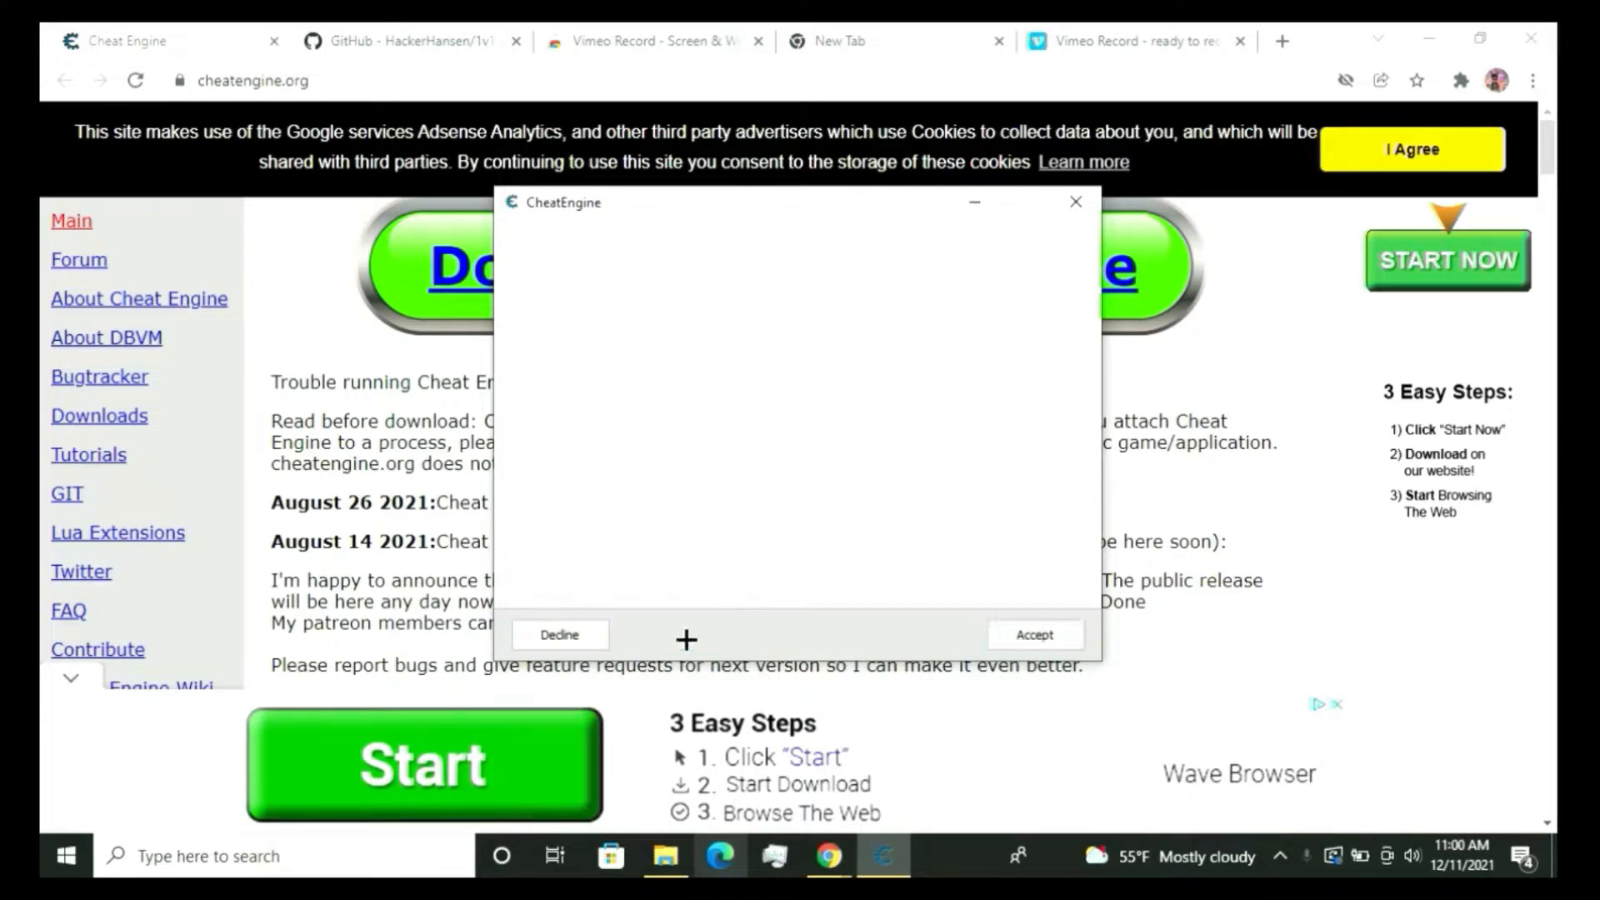
{"action": "left_click", "coordinate": [1033, 633]}
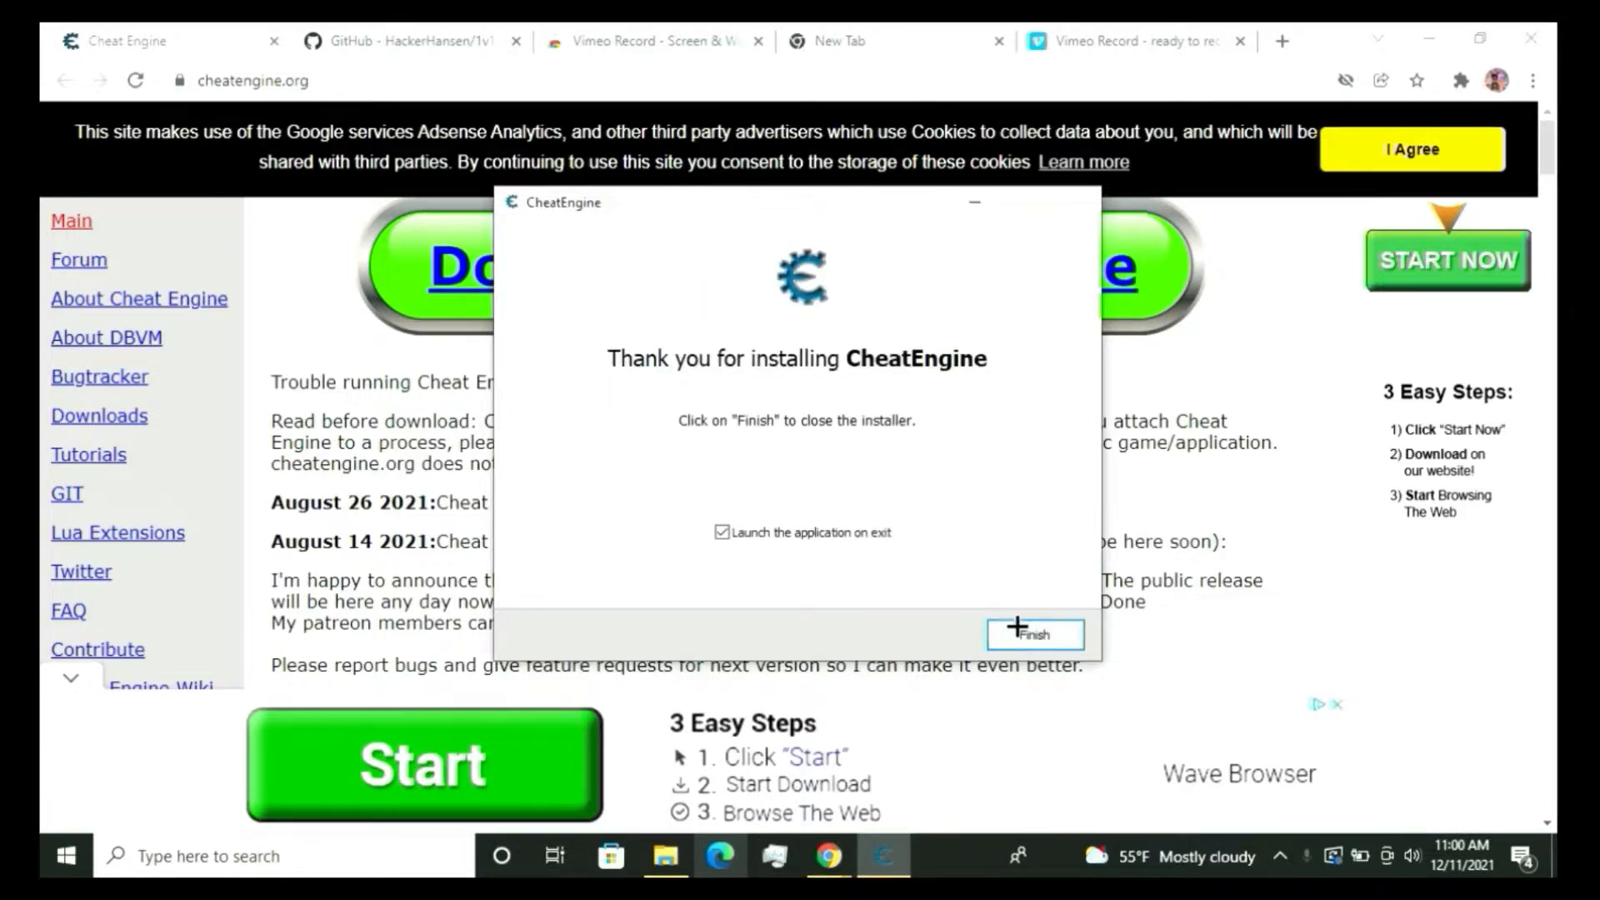
{"action": "left_click", "coordinate": [1033, 633]}
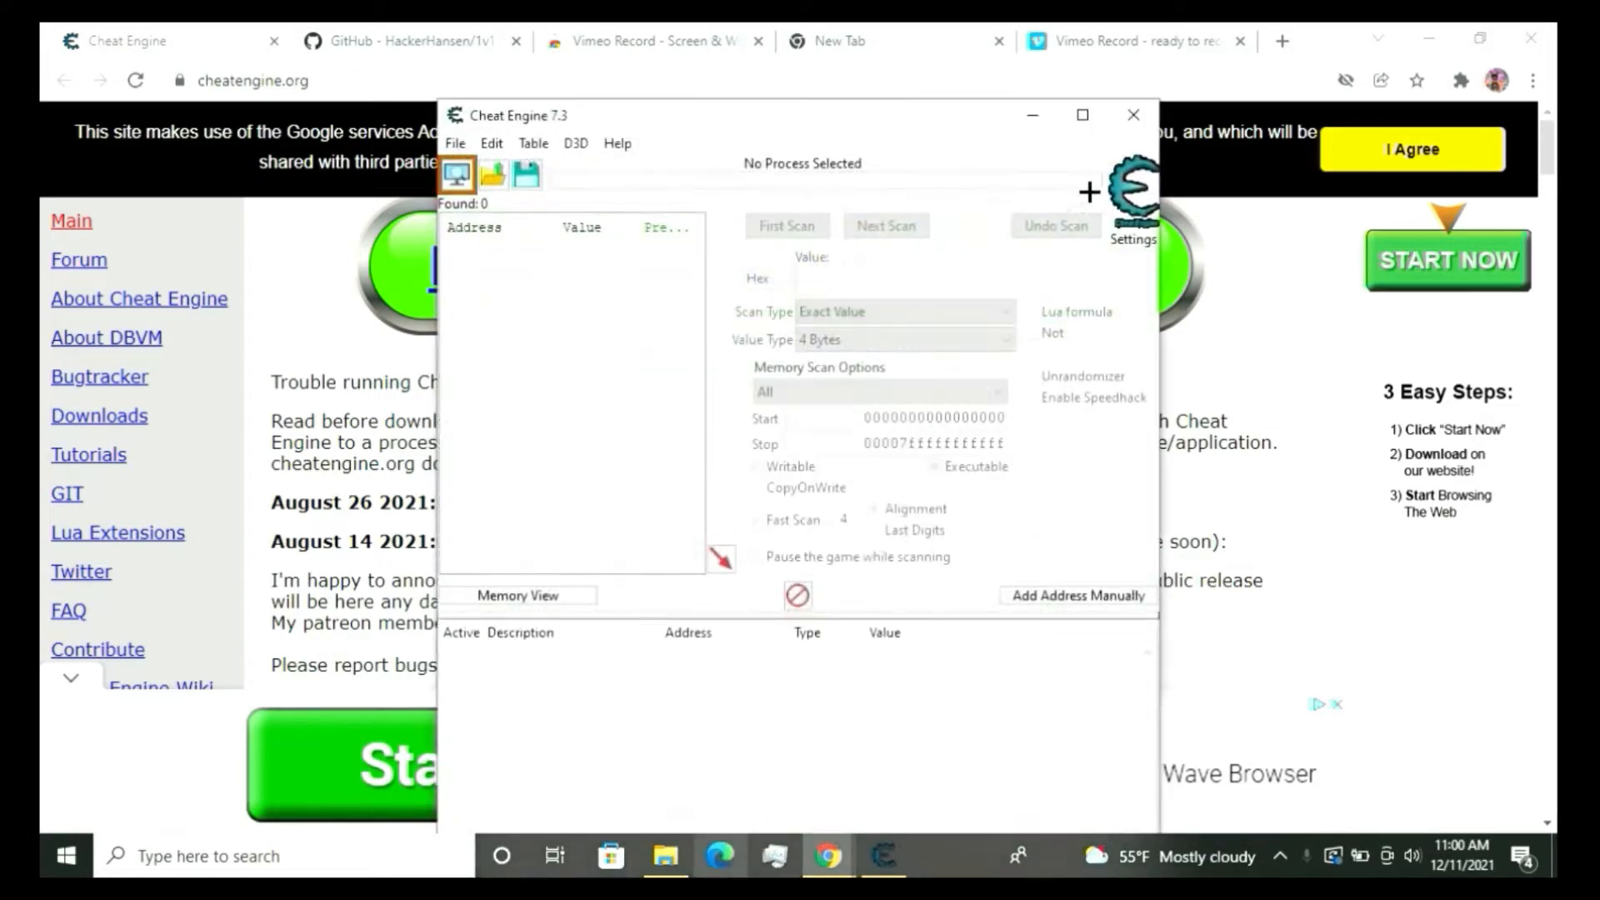
Download the 1v1.YEET-v2 repository as a ZIP from the Code dropdown.
{"action": "left_click", "coordinate": [1131, 115]}
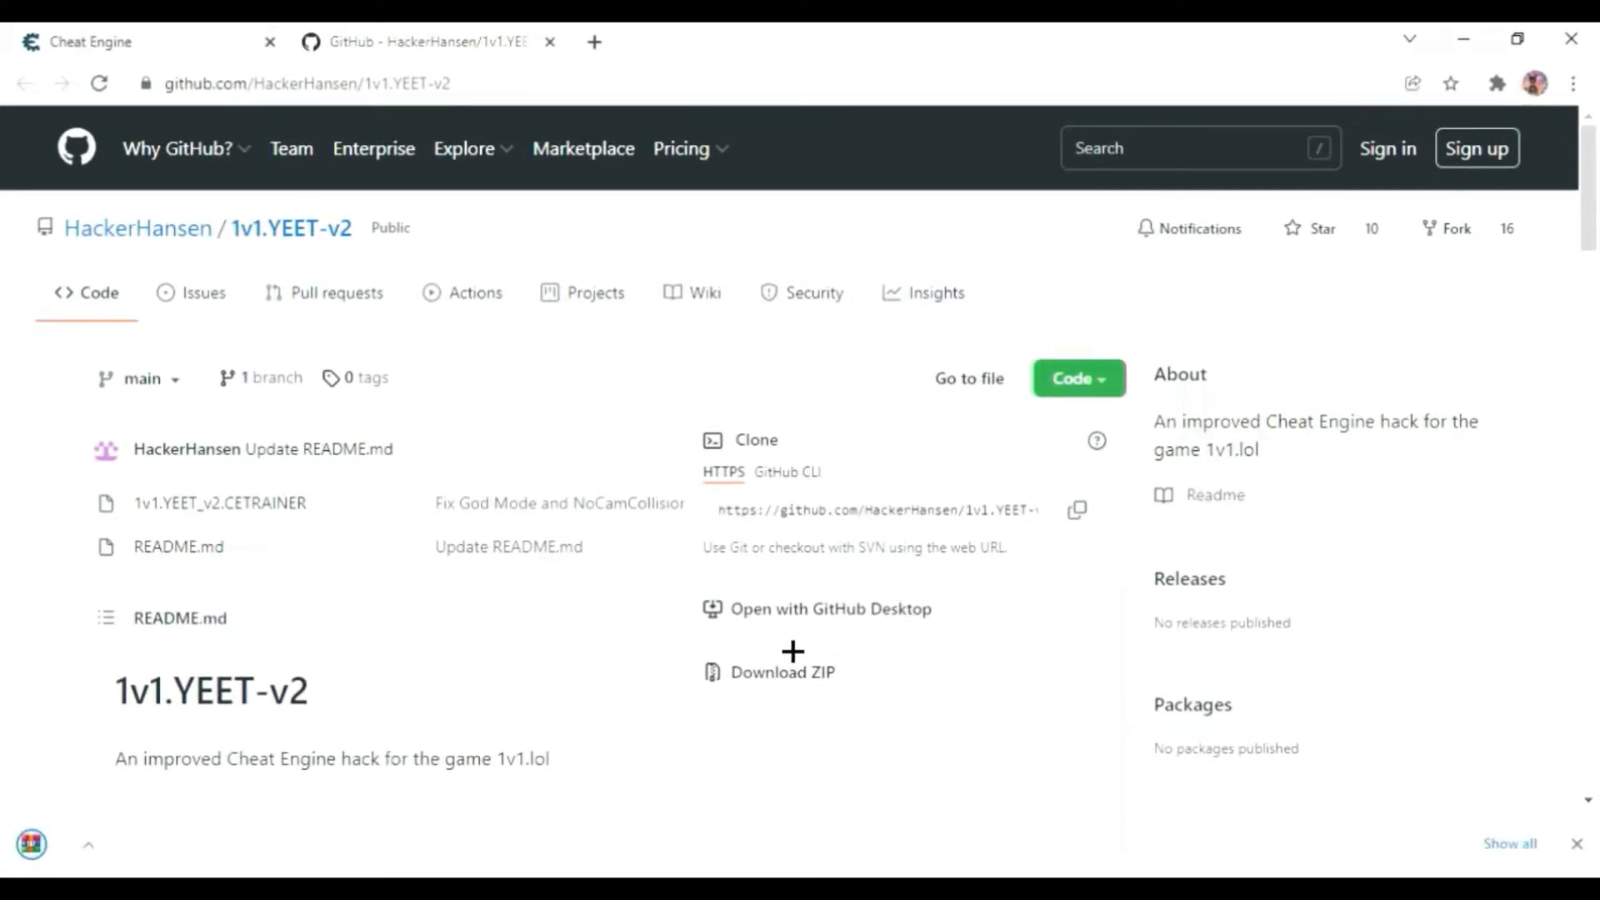
{"action": "left_click", "coordinate": [782, 672]}
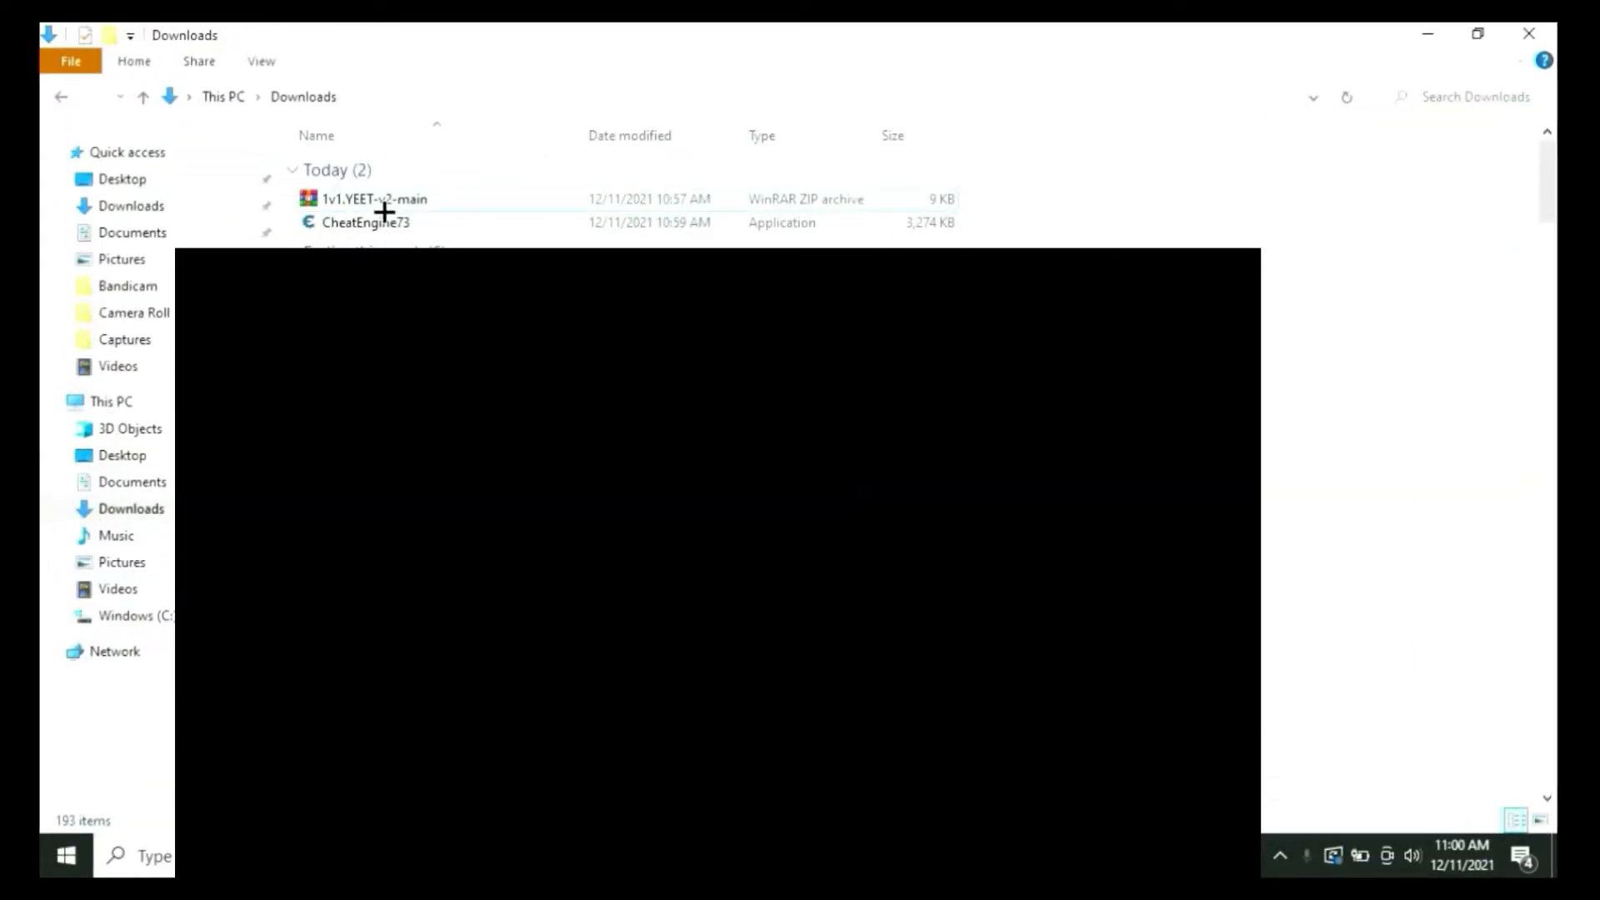
Extract the ZIP, enter the 1v1.YEET-v2-main folder and launch the 1v1.YEET_v2 trainer.
{"action": "right_click", "coordinate": [373, 199]}
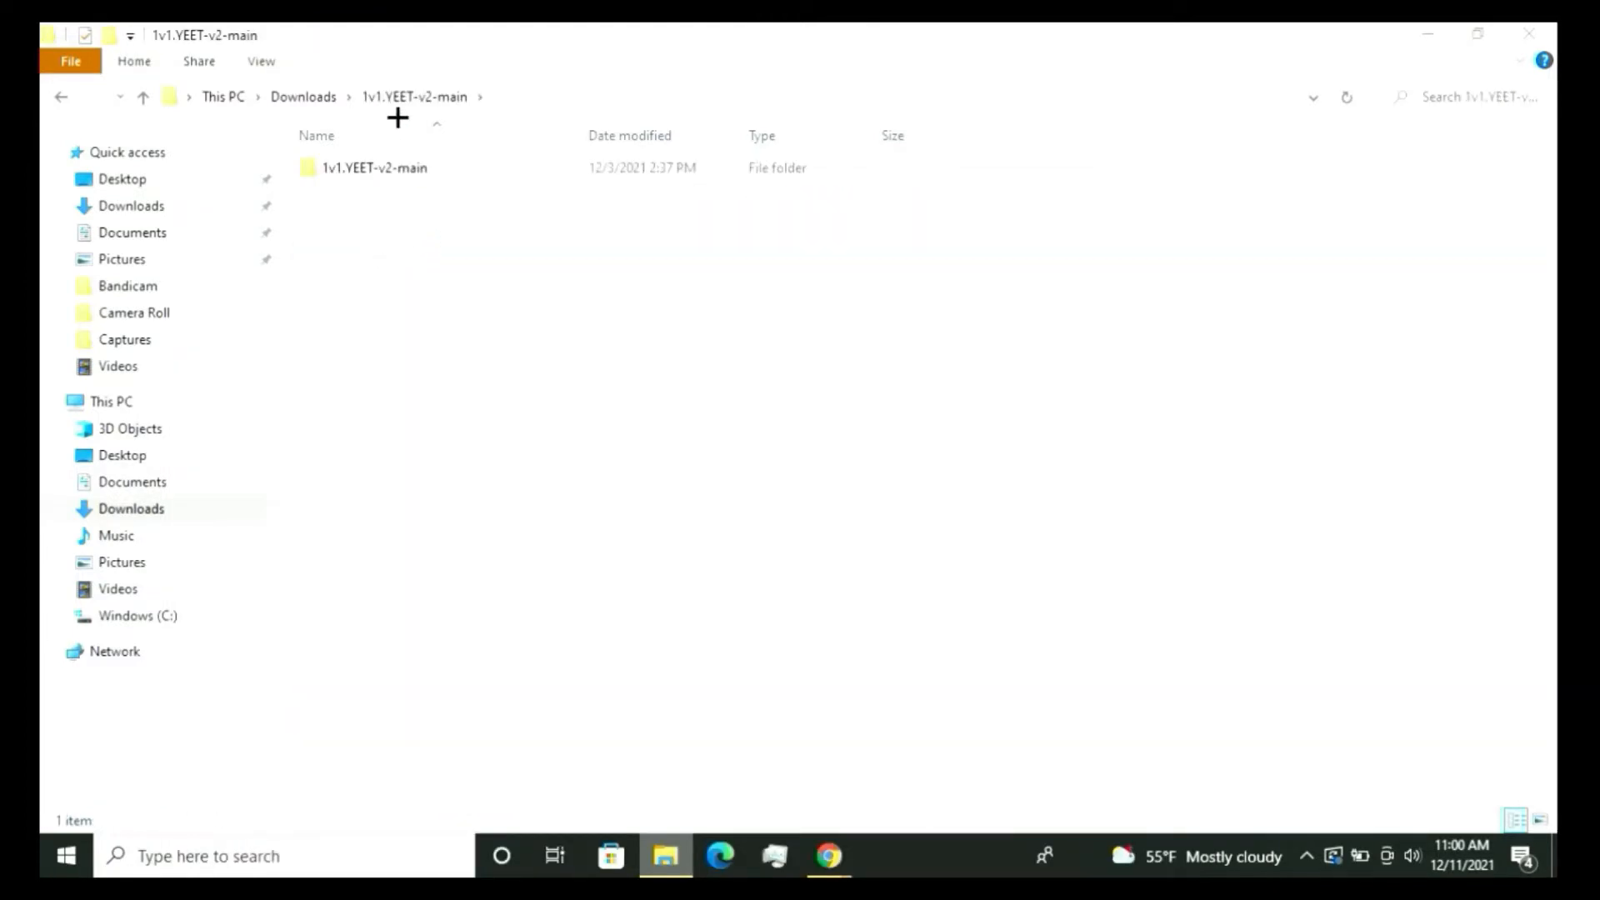
{"action": "double_click", "coordinate": [374, 167]}
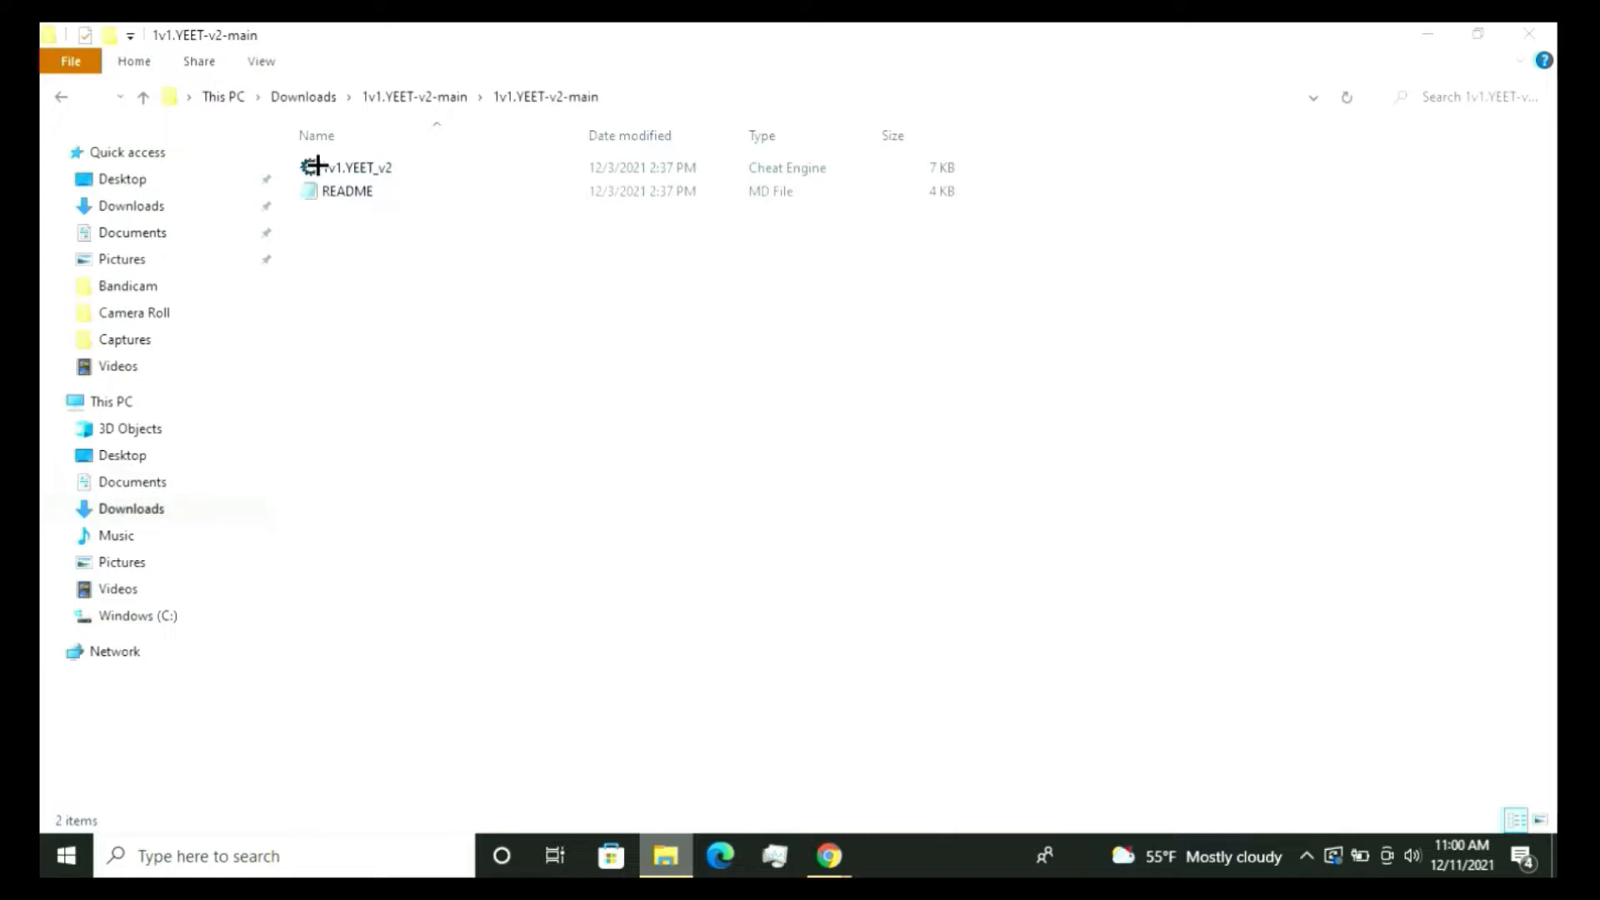
{"action": "mouse_move", "coordinate": [331, 169]}
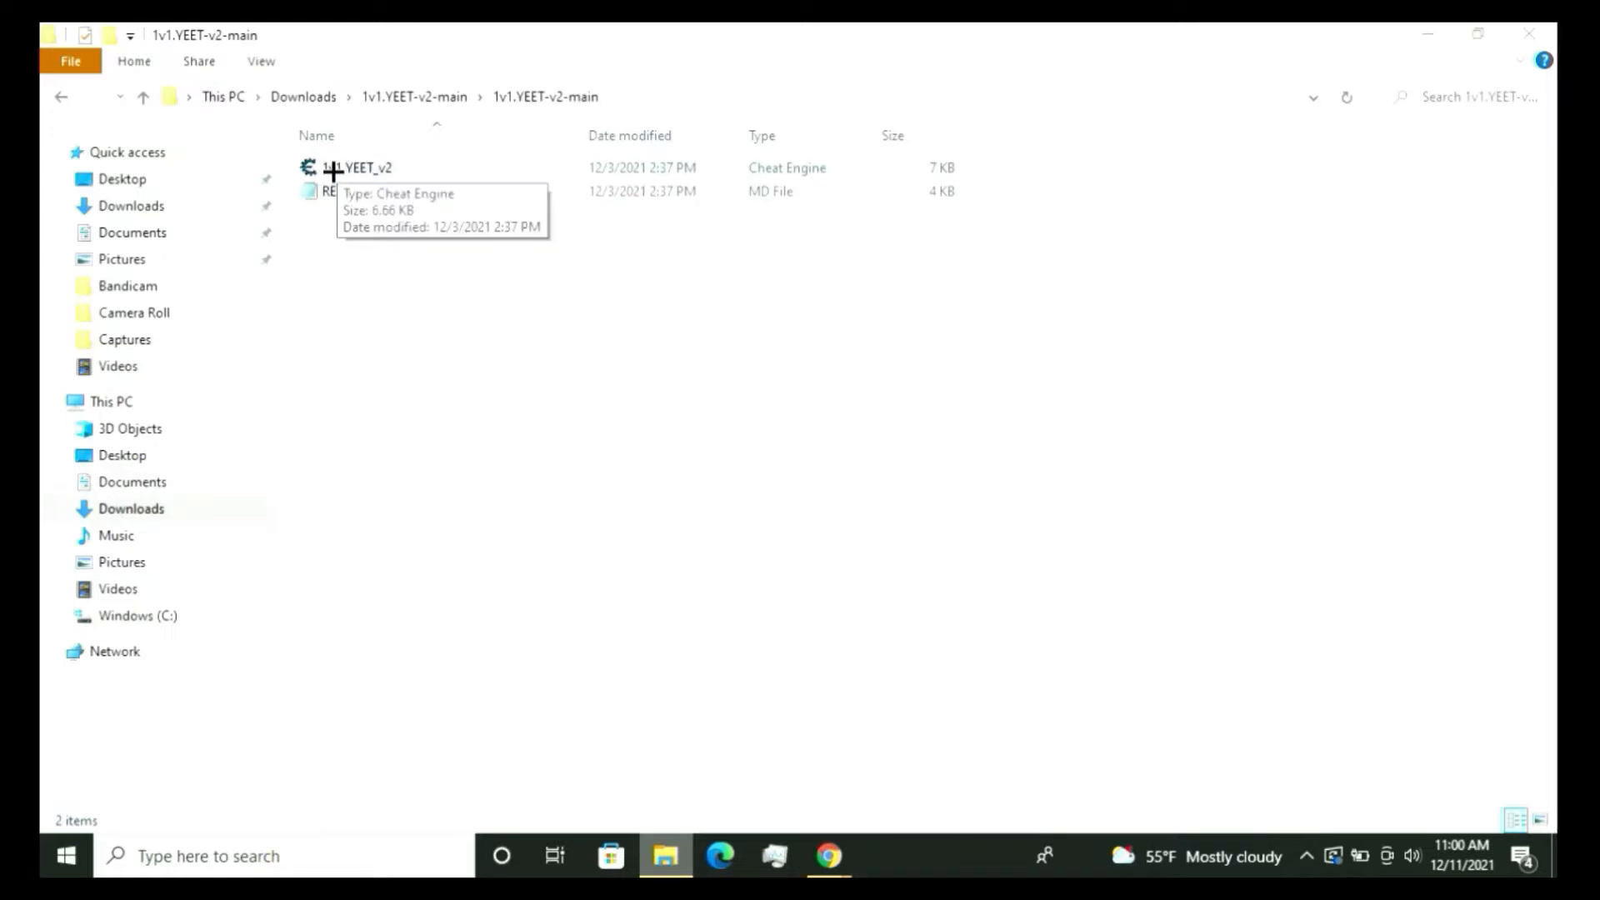
{"action": "left_click", "coordinate": [362, 166]}
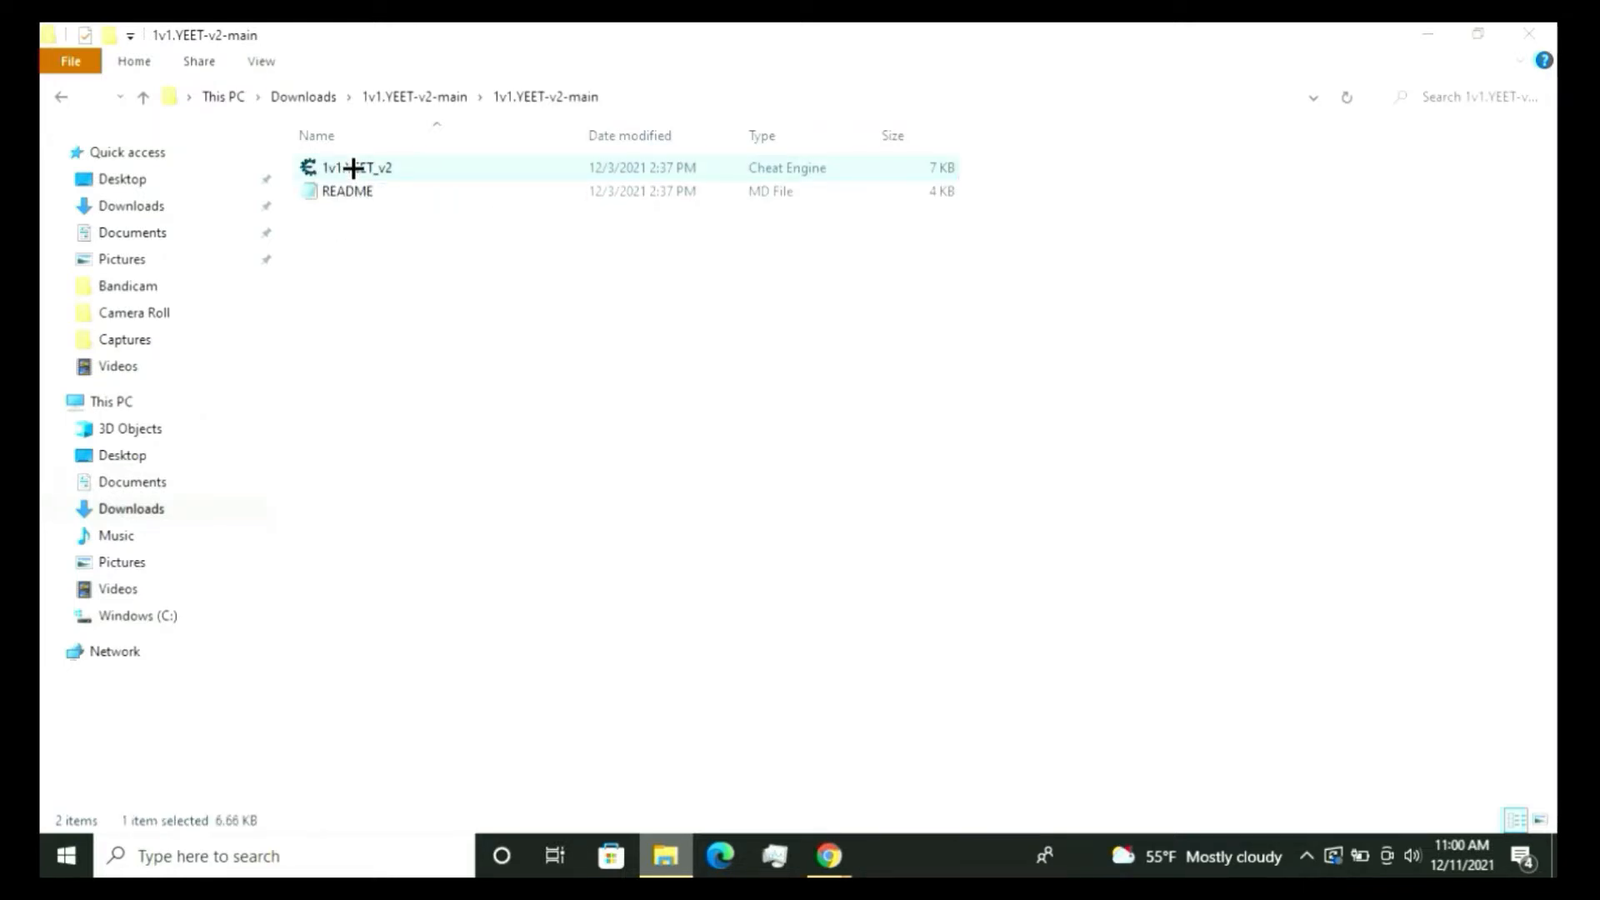
{"action": "double_click", "coordinate": [351, 167]}
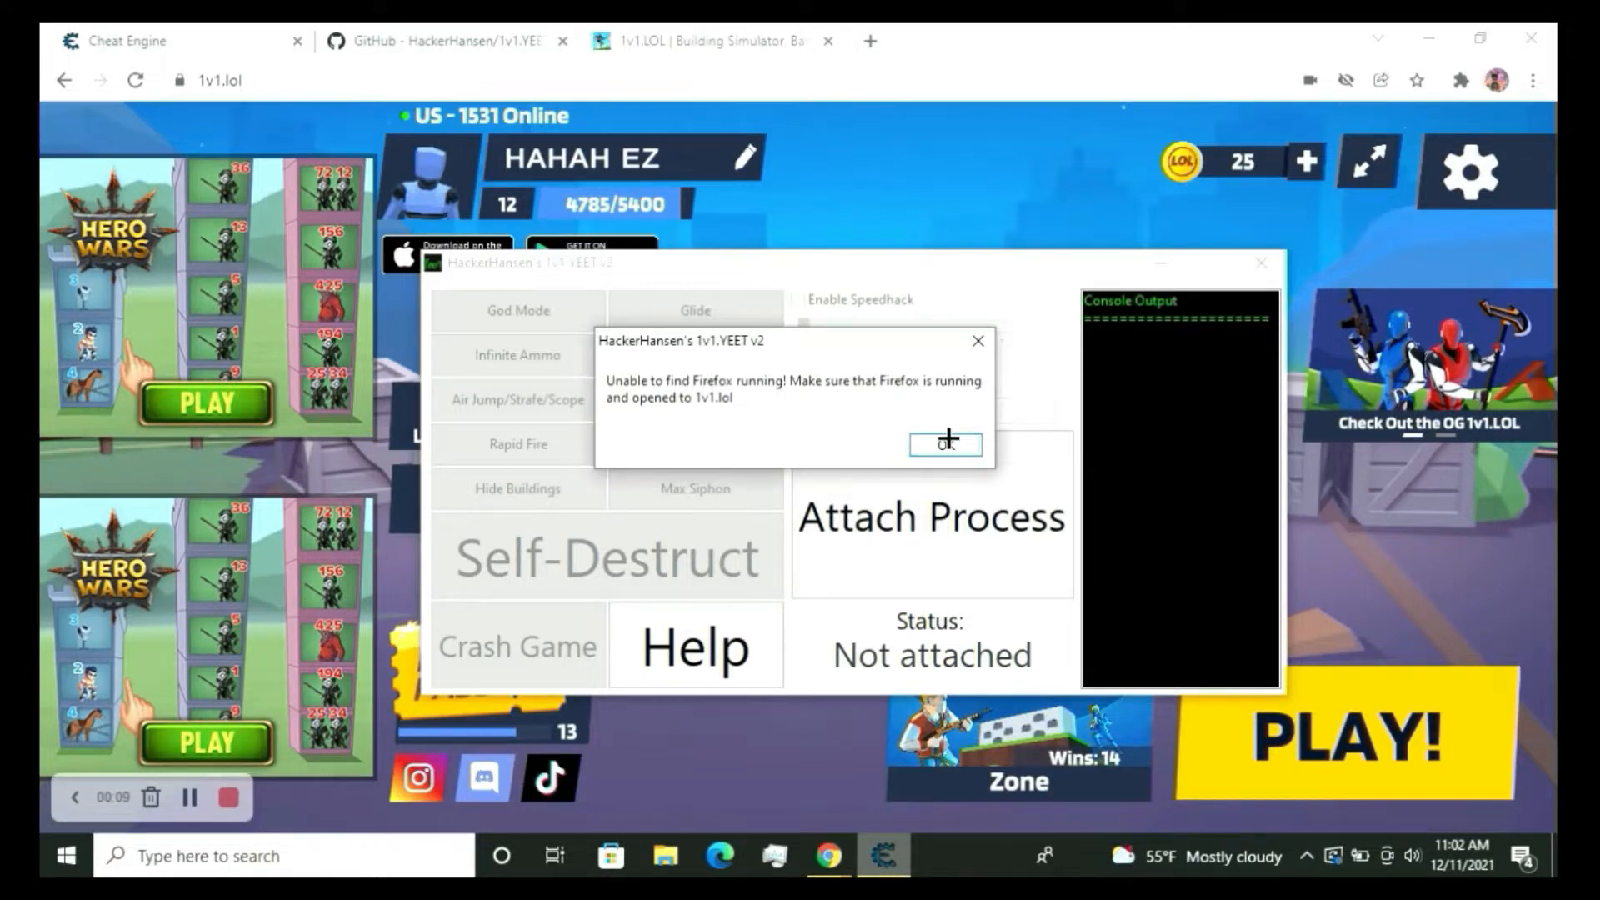
Dismiss the Firefox error, choose Manual attachment and bring up Task Manager's process list.
{"action": "left_click", "coordinate": [943, 445]}
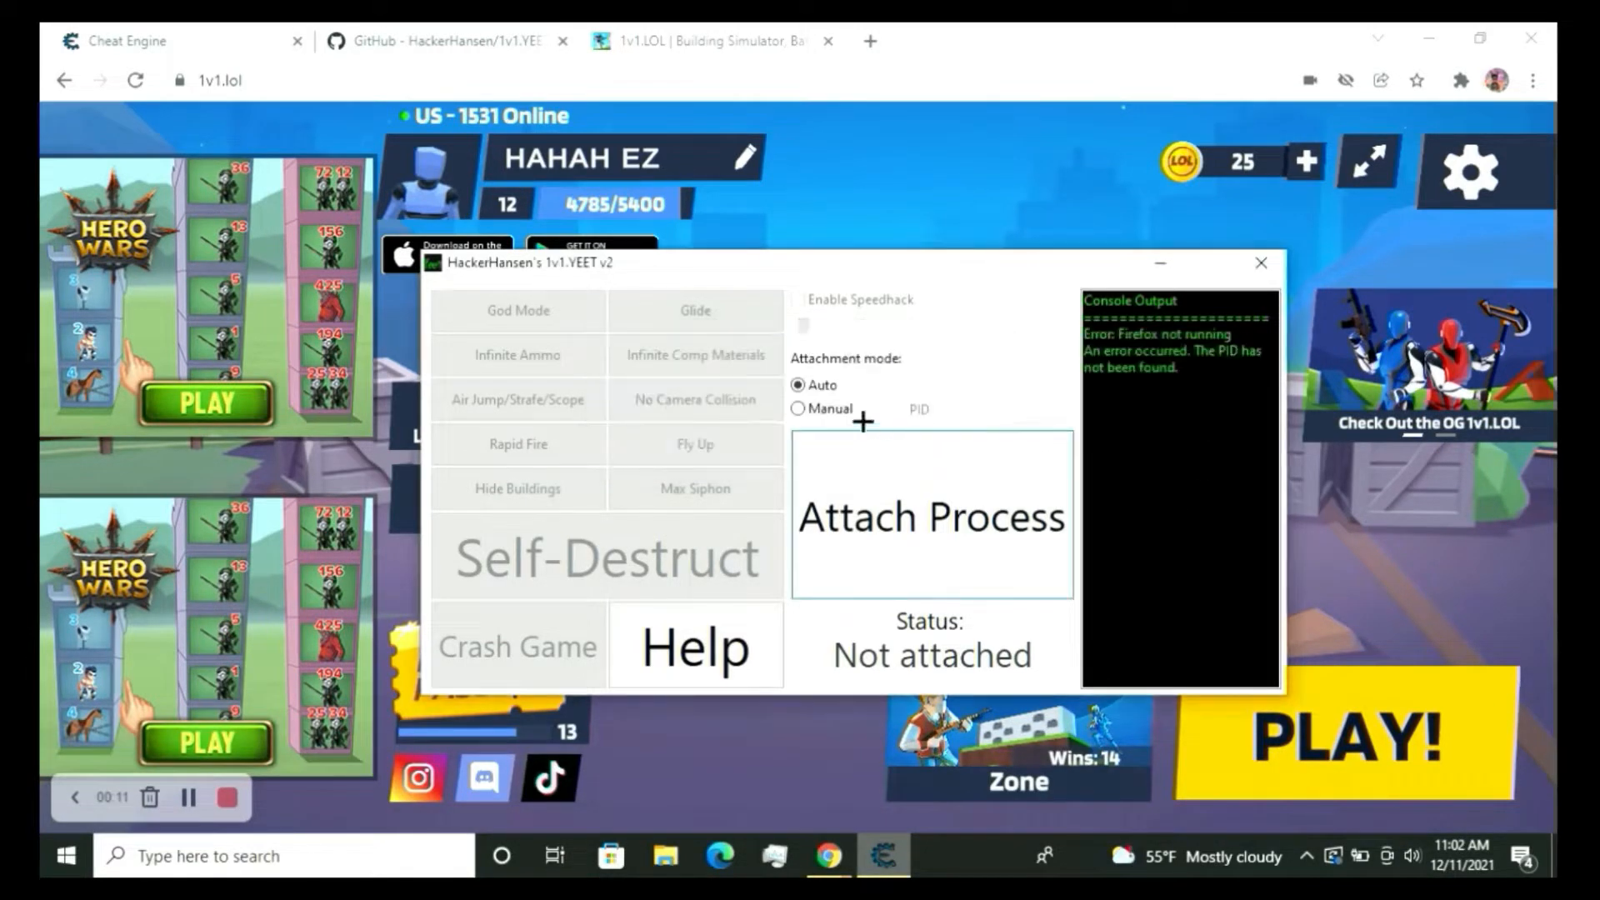
{"action": "left_click", "coordinate": [798, 408]}
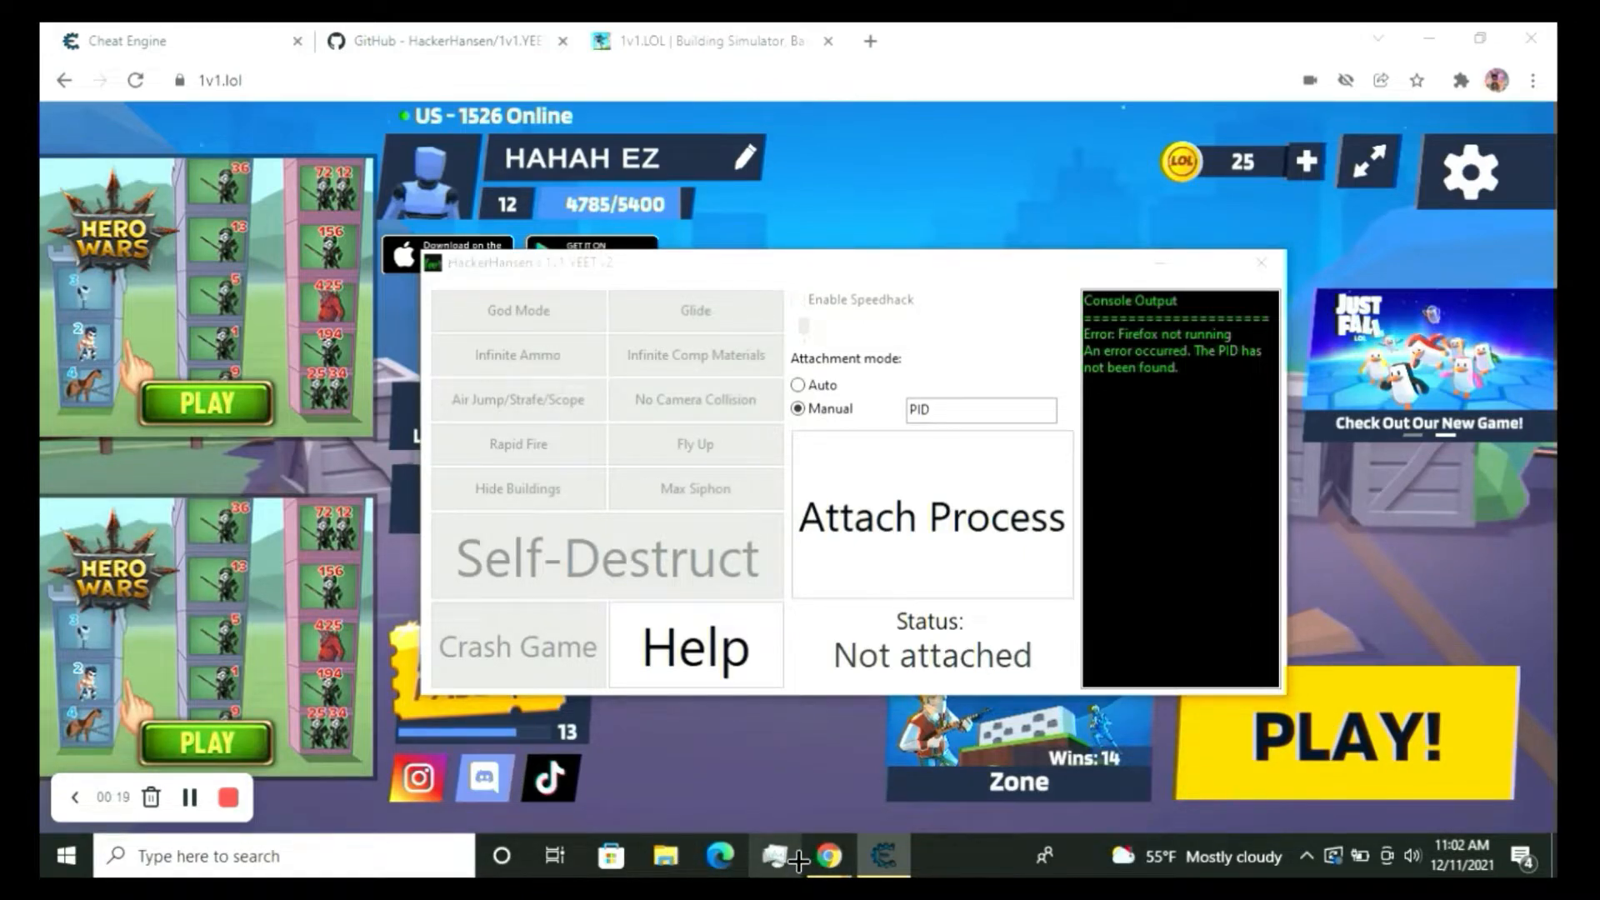
{"action": "left_click", "coordinate": [775, 857]}
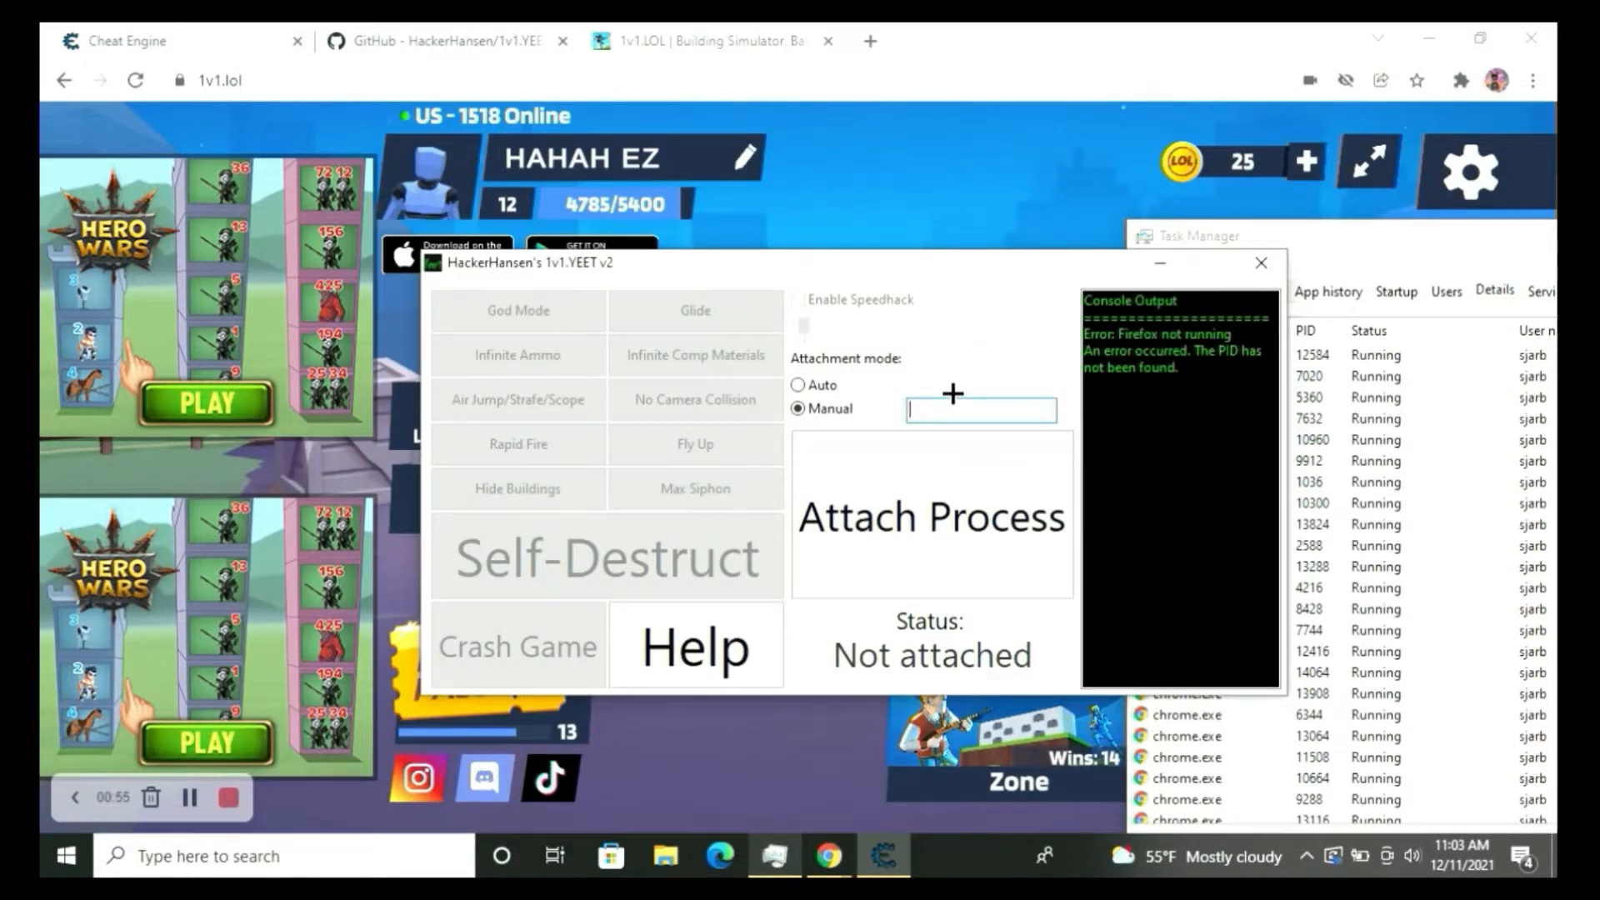
Attach the trainer to the chrome.exe PID, acknowledge success and return to 1v1.lol.
{"action": "type", "text": "138"}
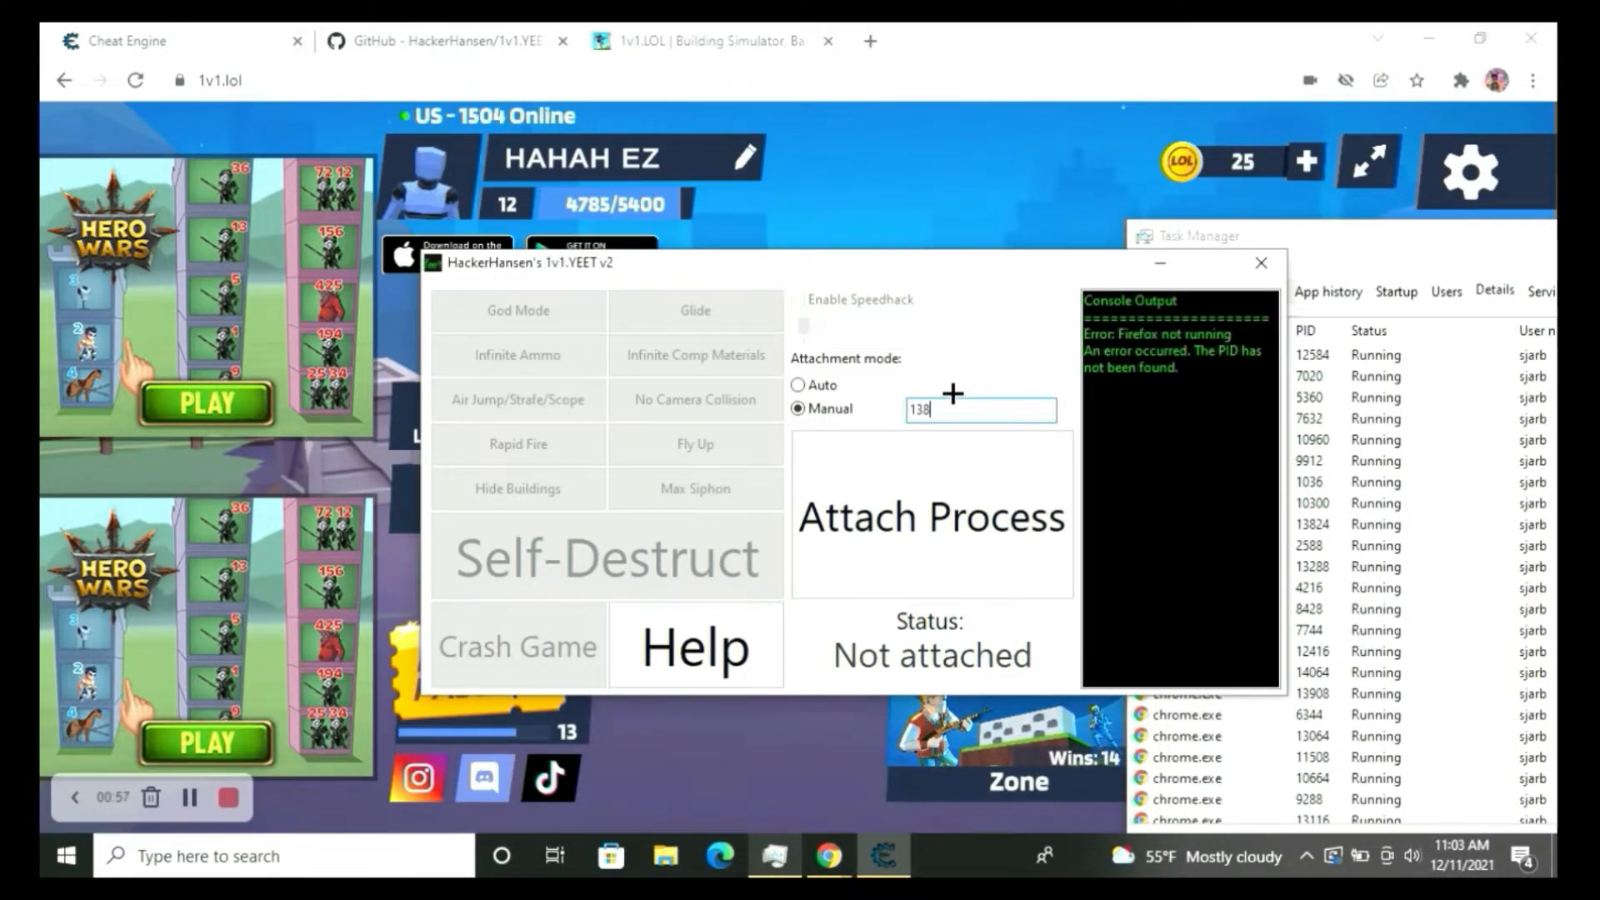
{"action": "left_click", "coordinate": [930, 516]}
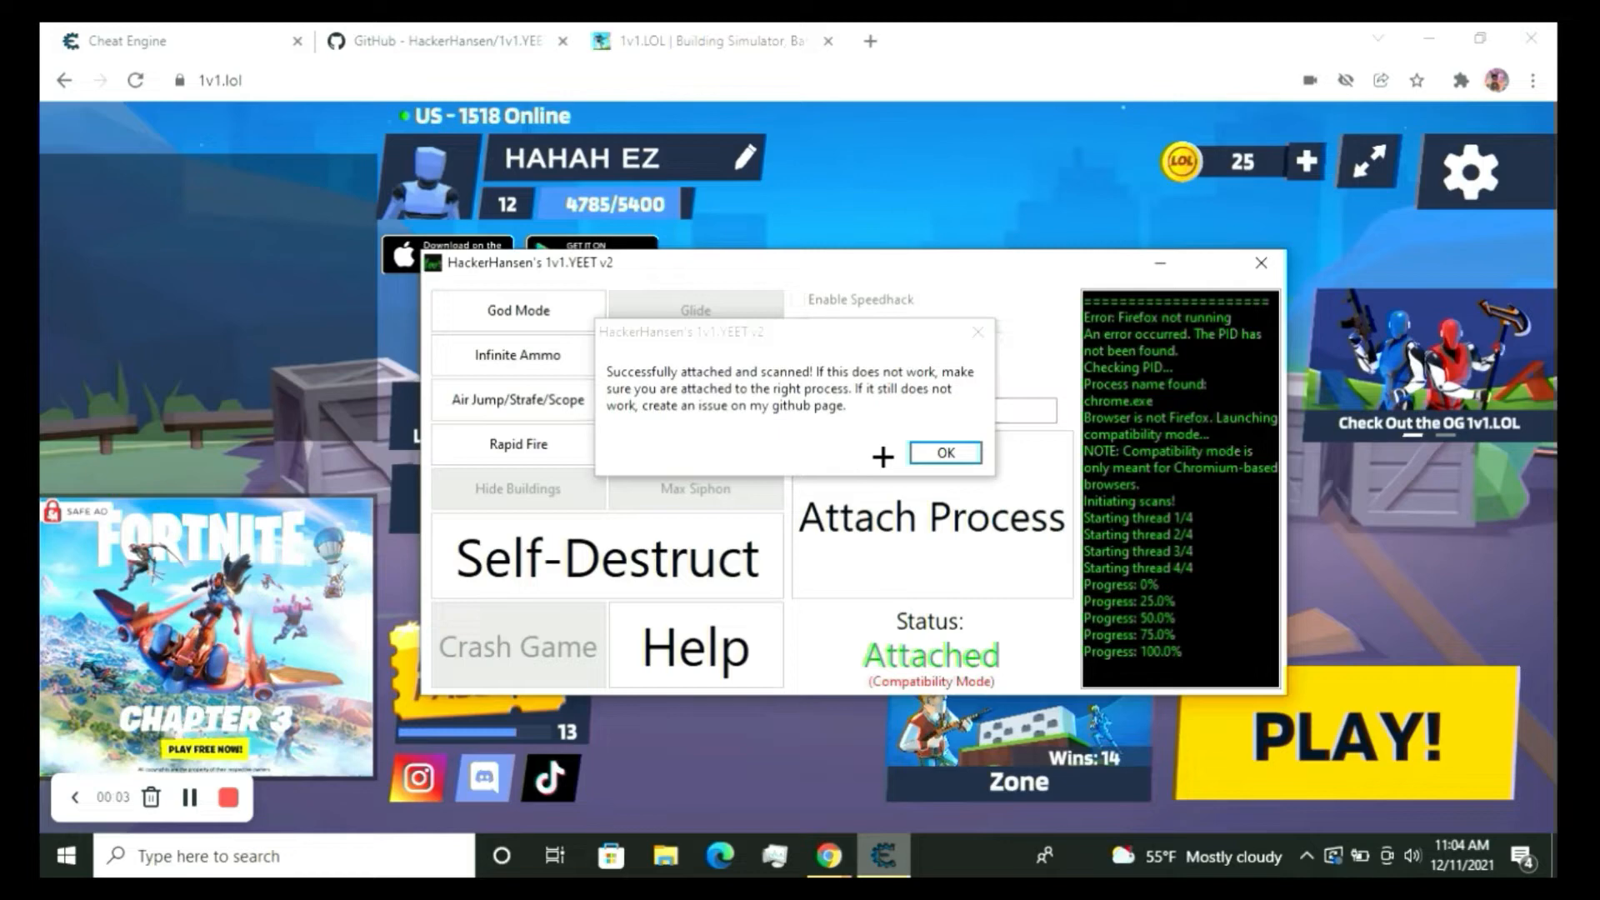
{"action": "left_click", "coordinate": [943, 452]}
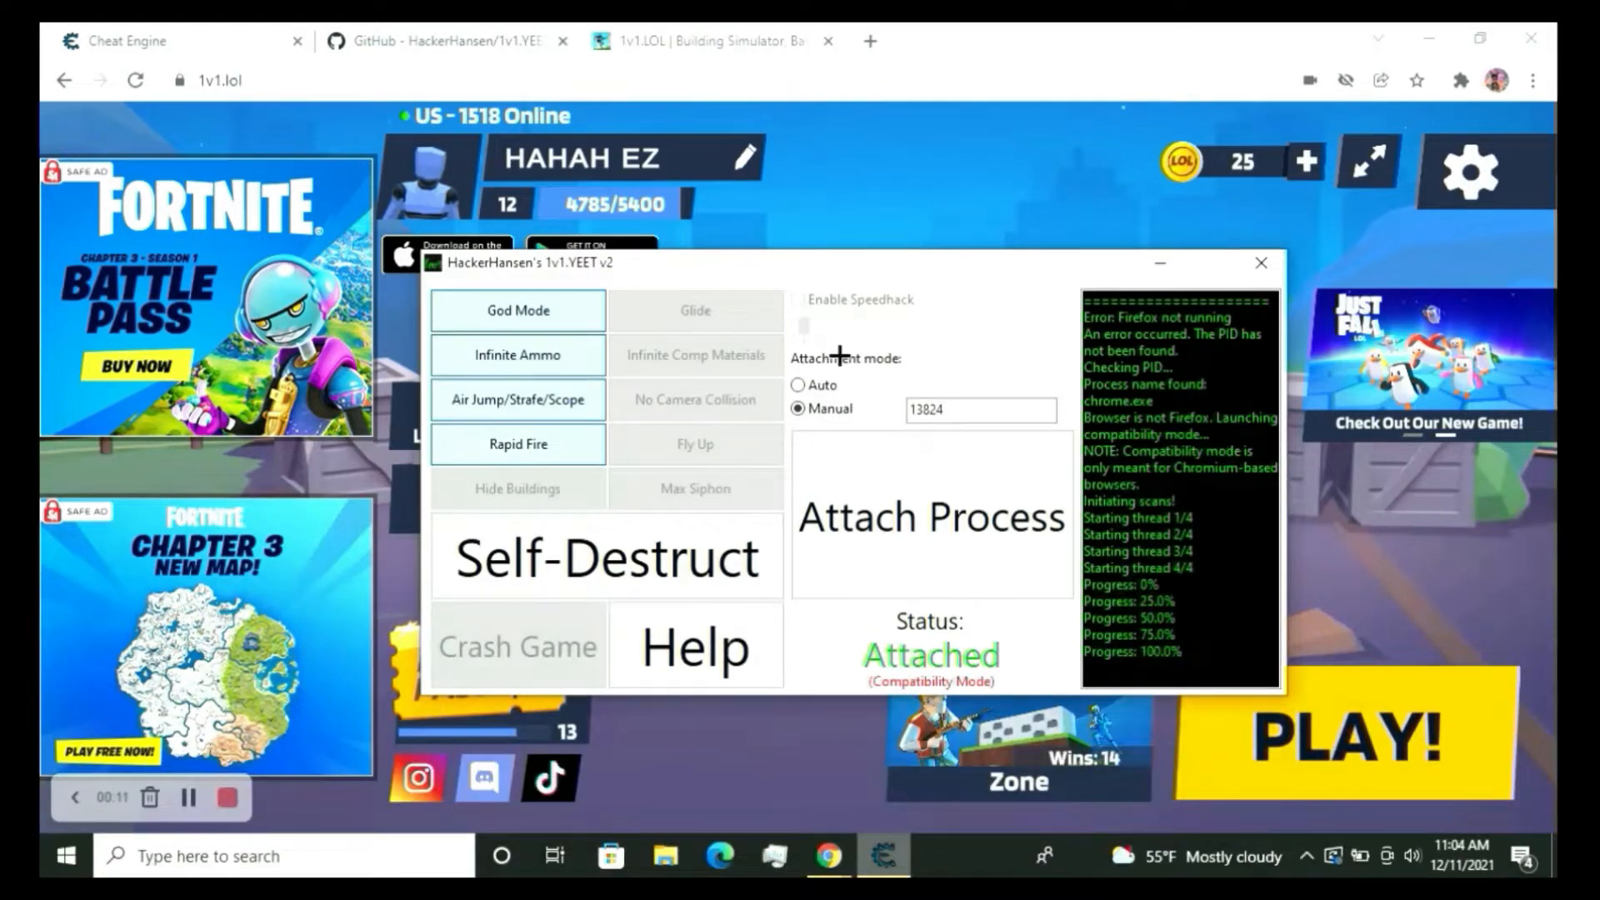
{"action": "left_click", "coordinate": [1261, 262]}
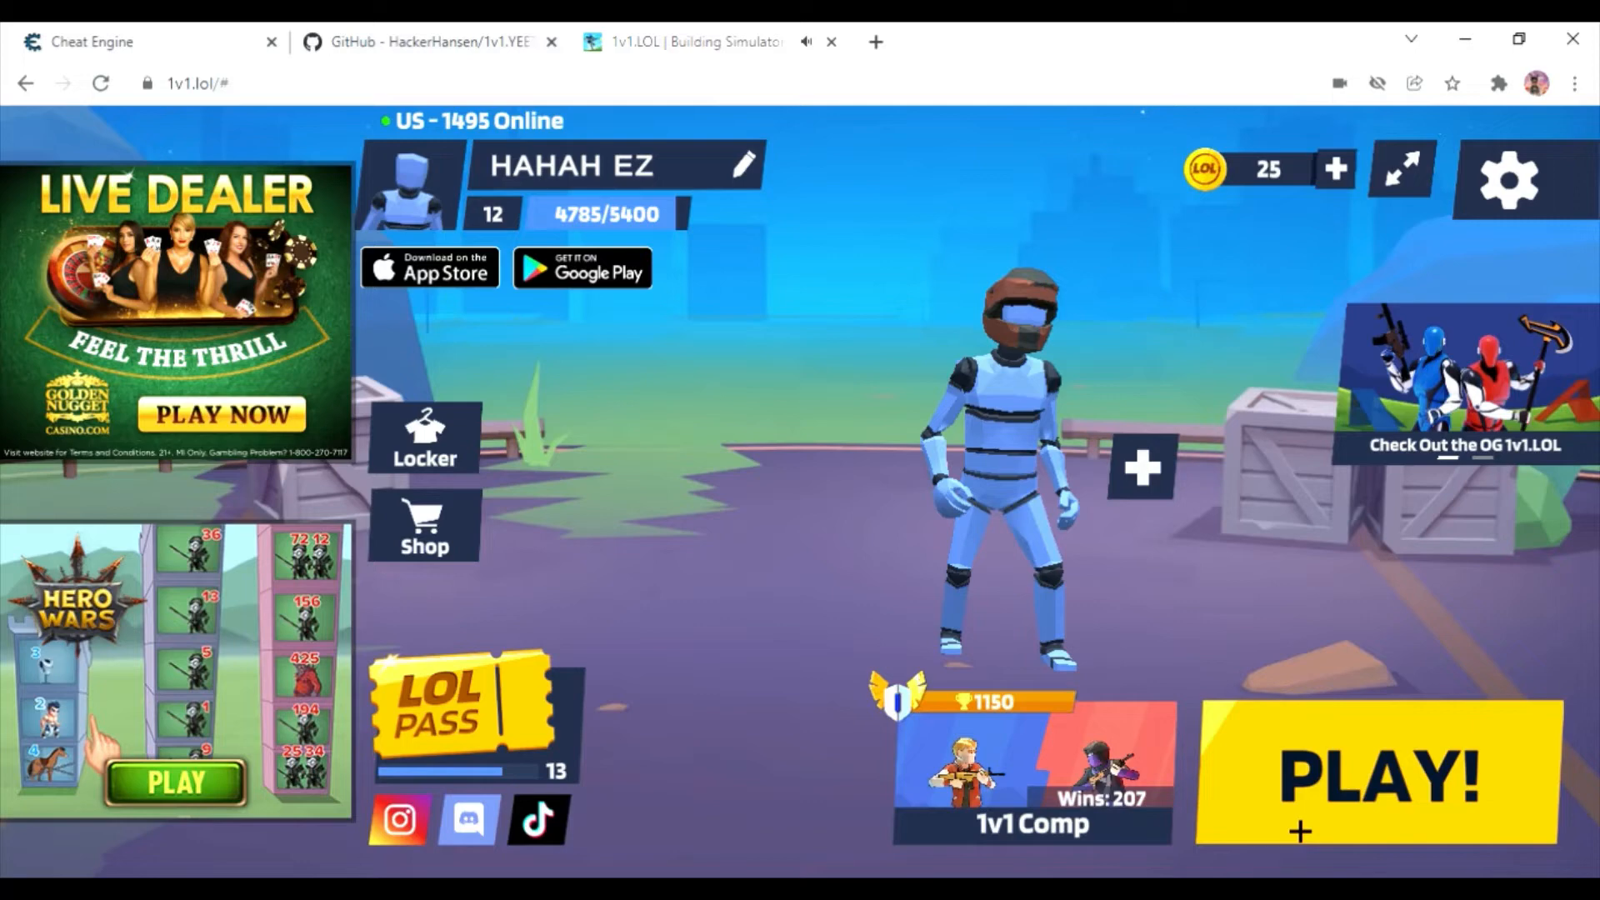
Start a 1v1 Comp match and play it through to the LOL Pass results screen.
{"action": "left_click", "coordinate": [1372, 772]}
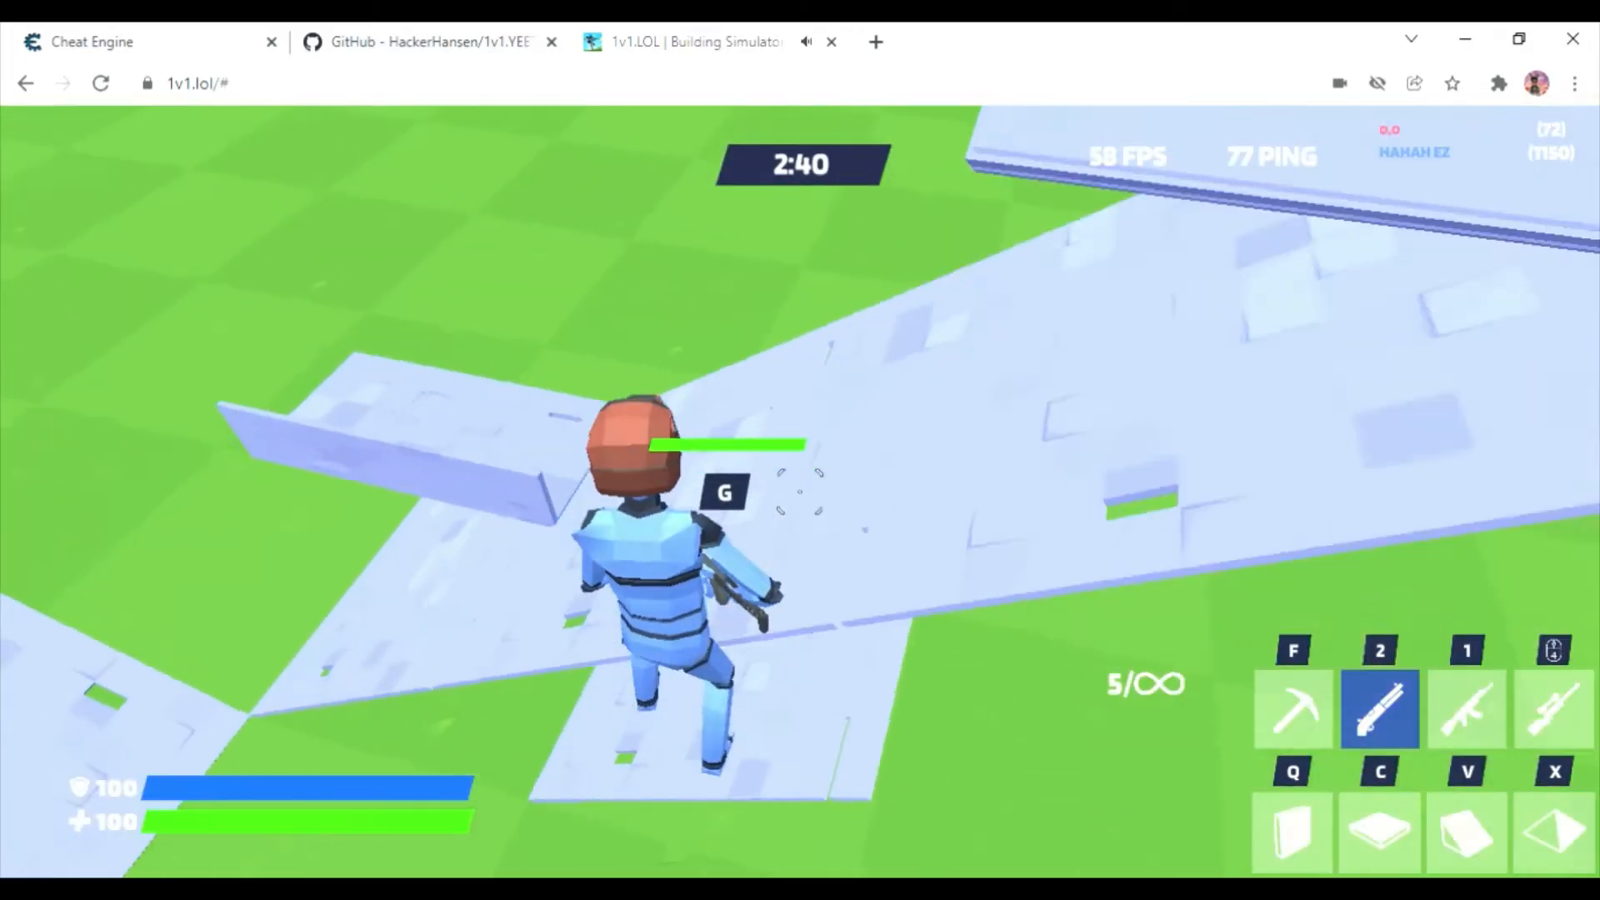
{"action": "key", "text": "1"}
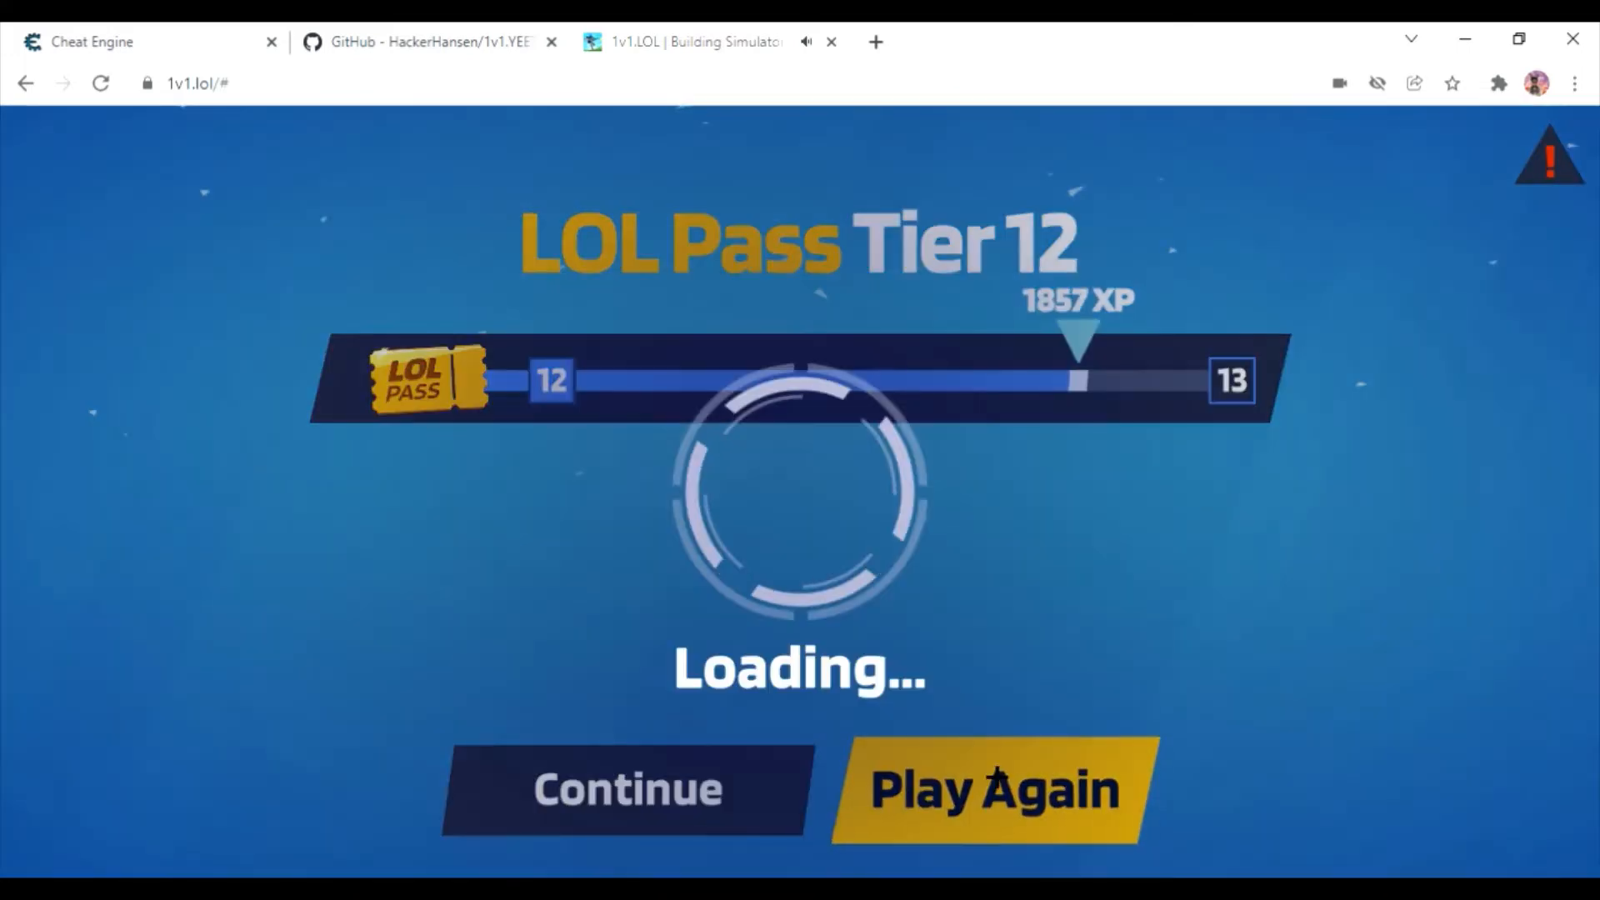
Play again and win the match with the hacks active, reaching the Victory screen.
{"action": "left_click", "coordinate": [990, 788]}
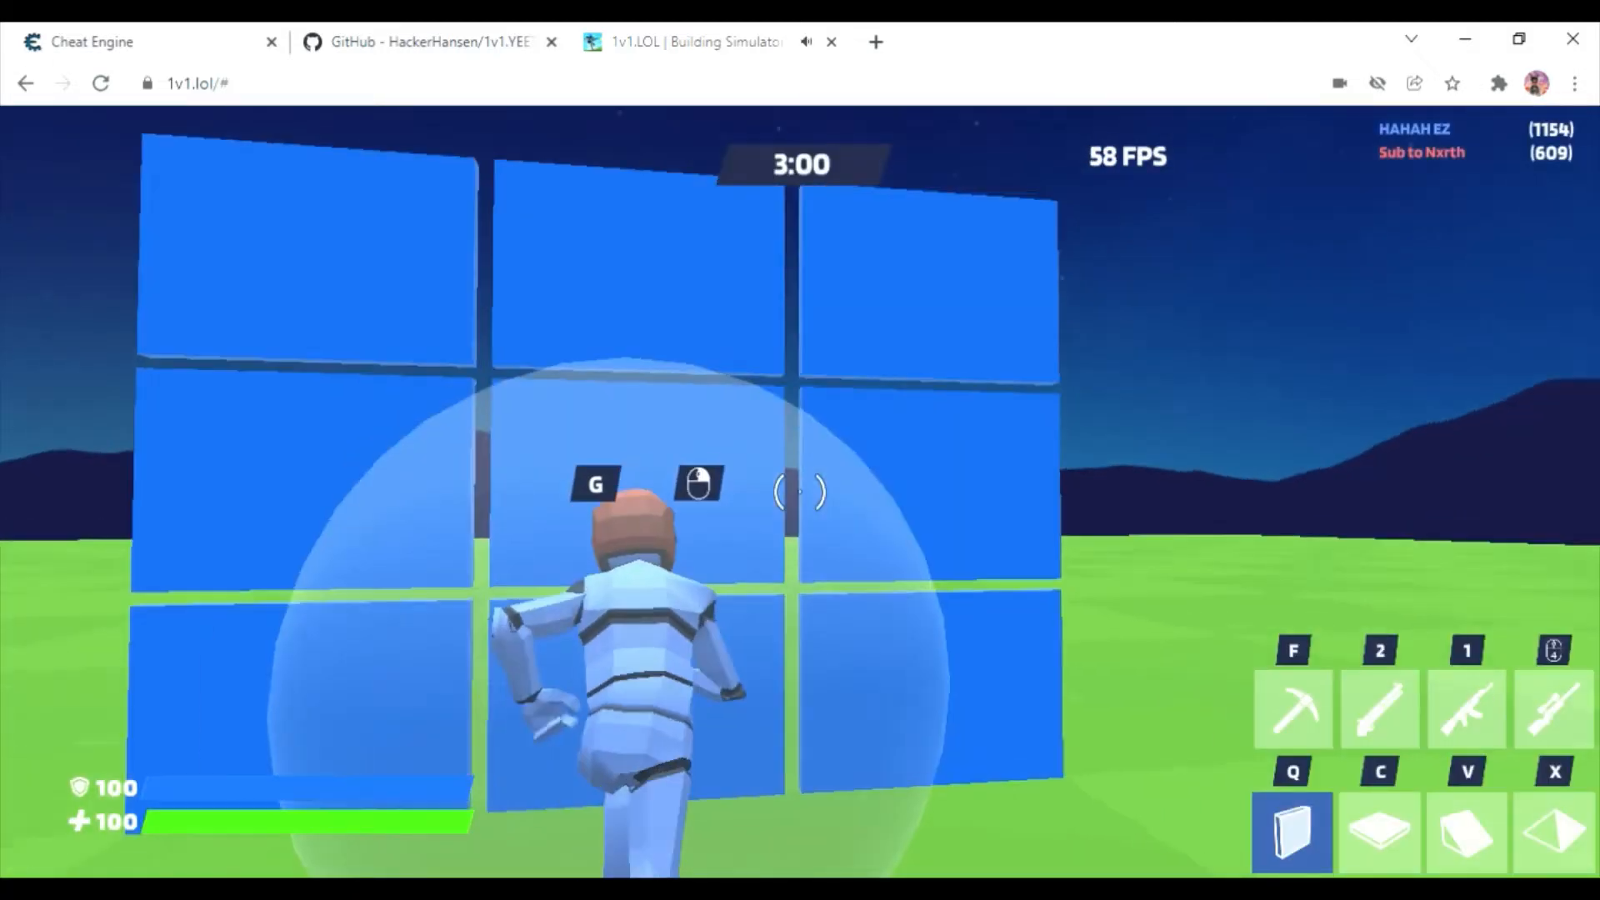
{"action": "key", "text": "2"}
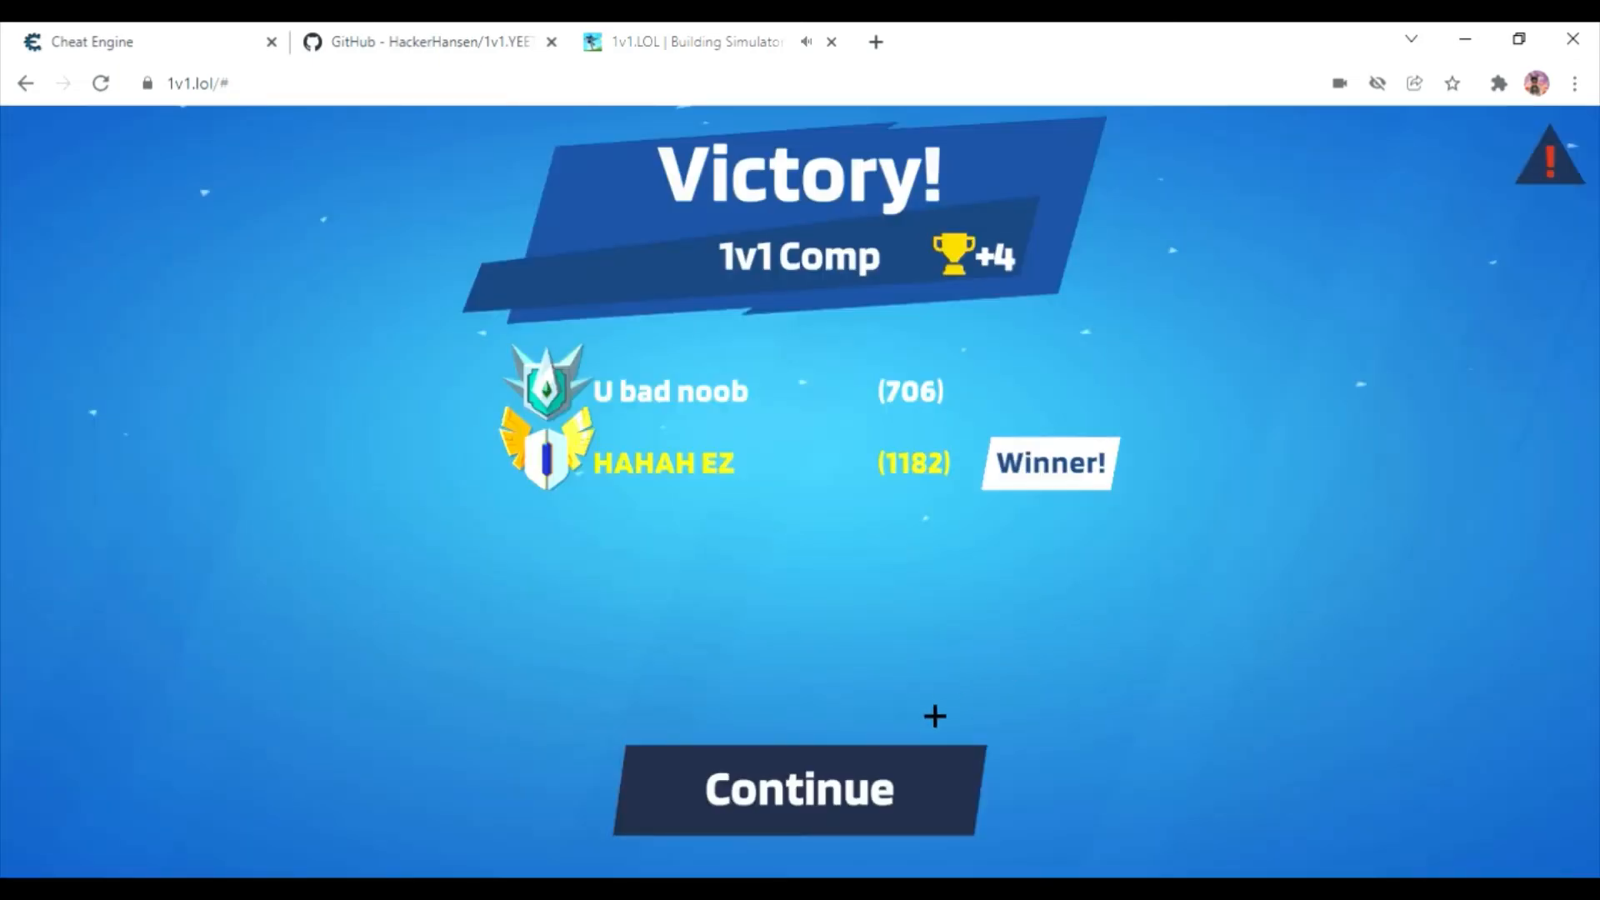
Continue past the Victory screen into a new match and equip the shotgun.
{"action": "left_click", "coordinate": [798, 788]}
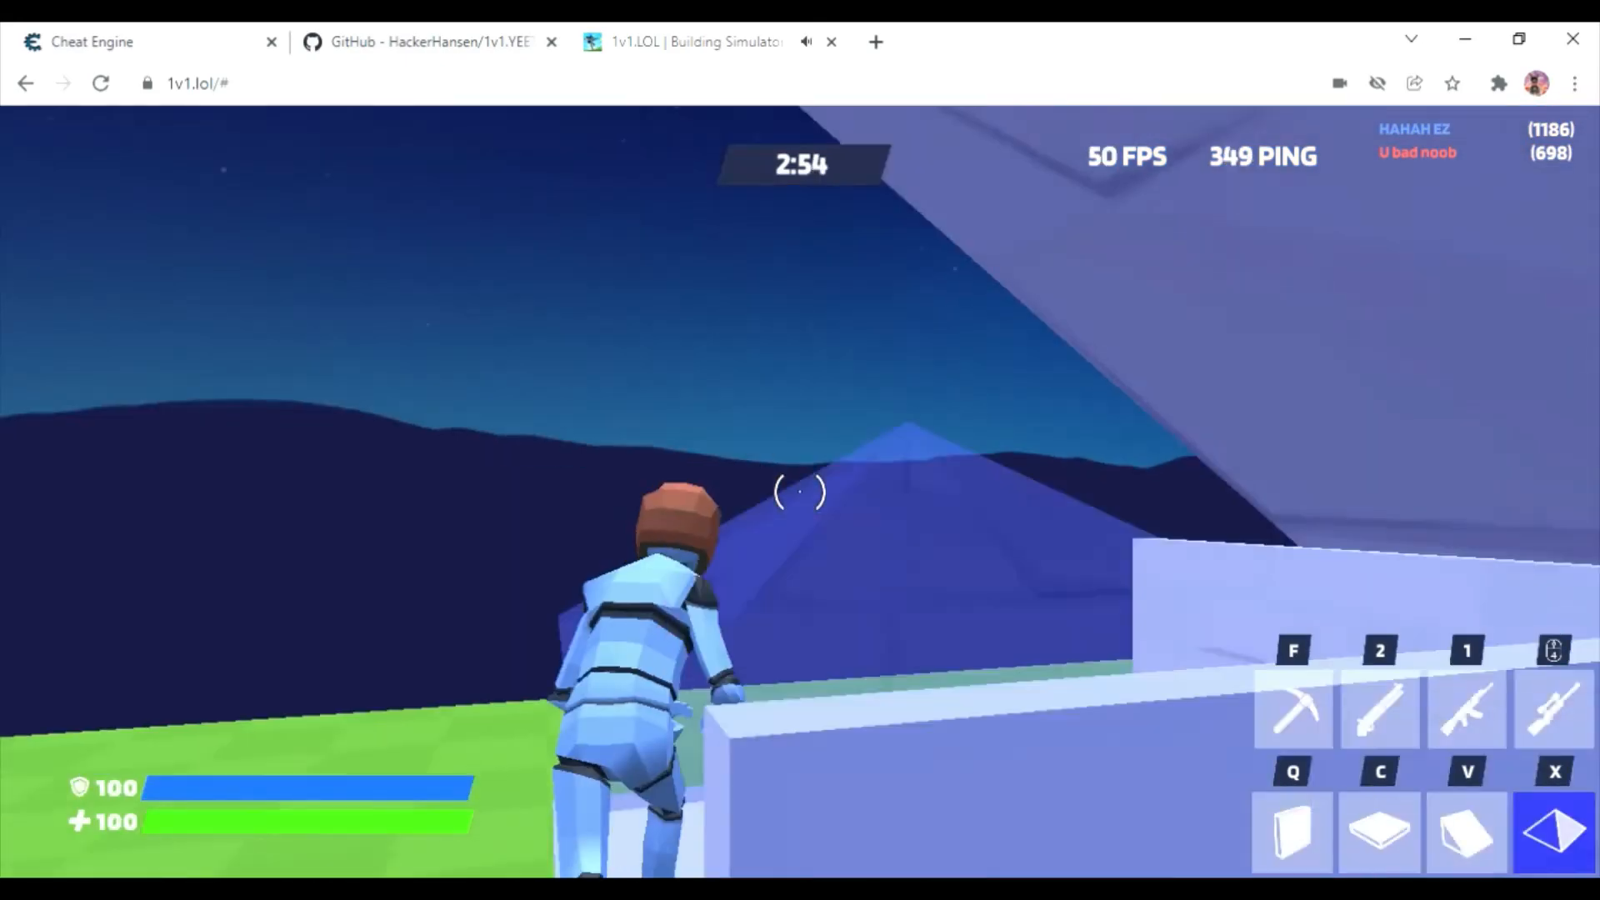
{"action": "key", "text": "2"}
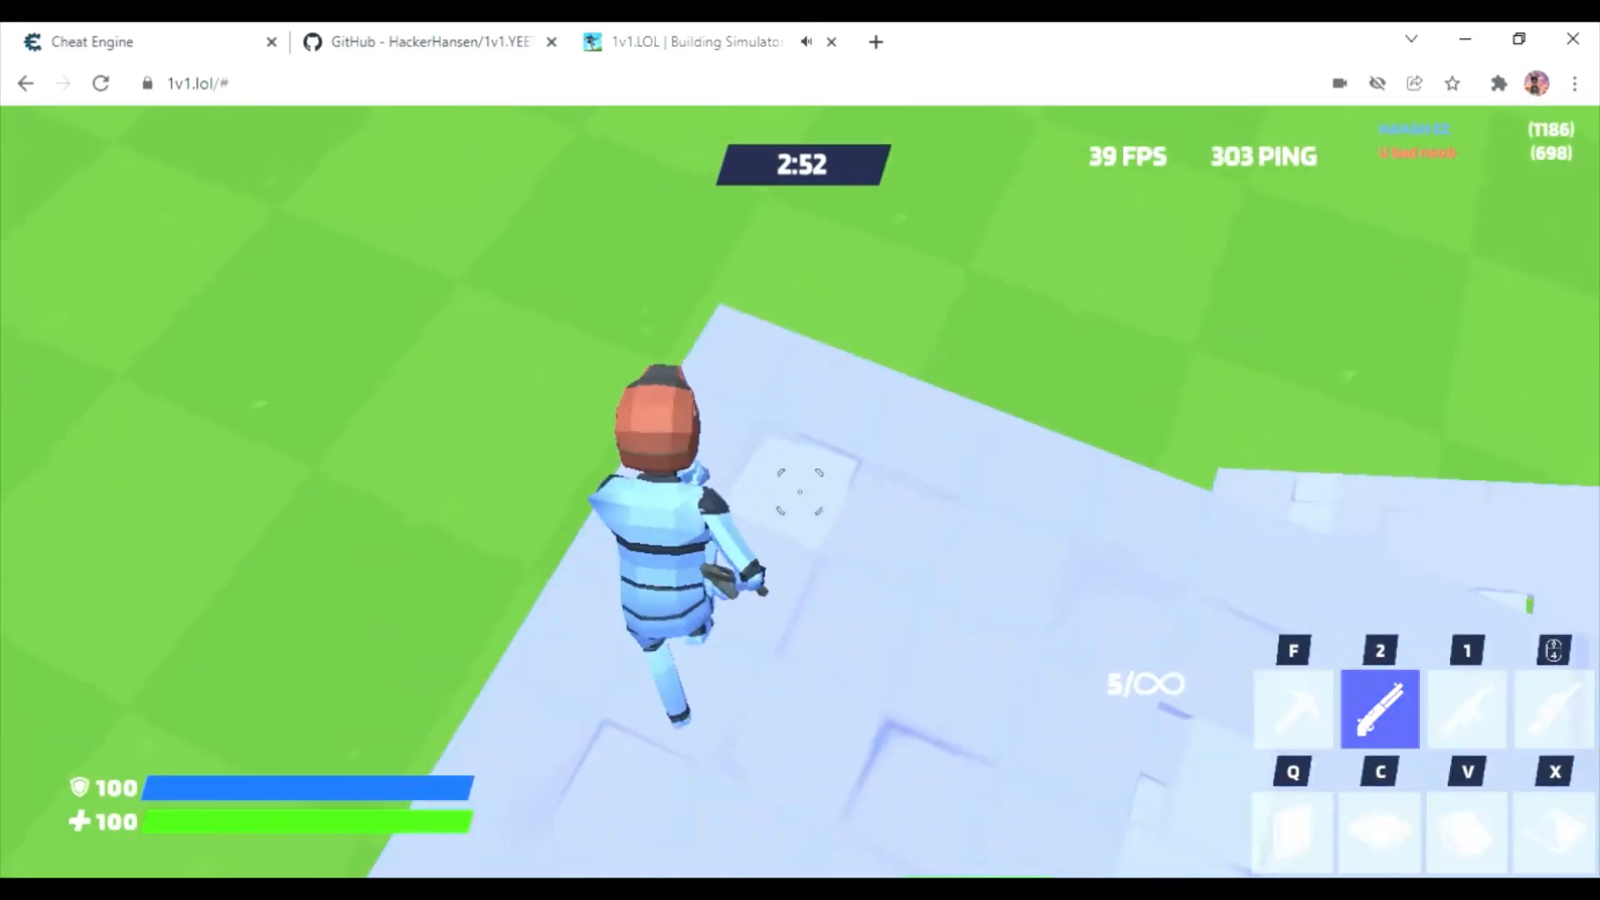